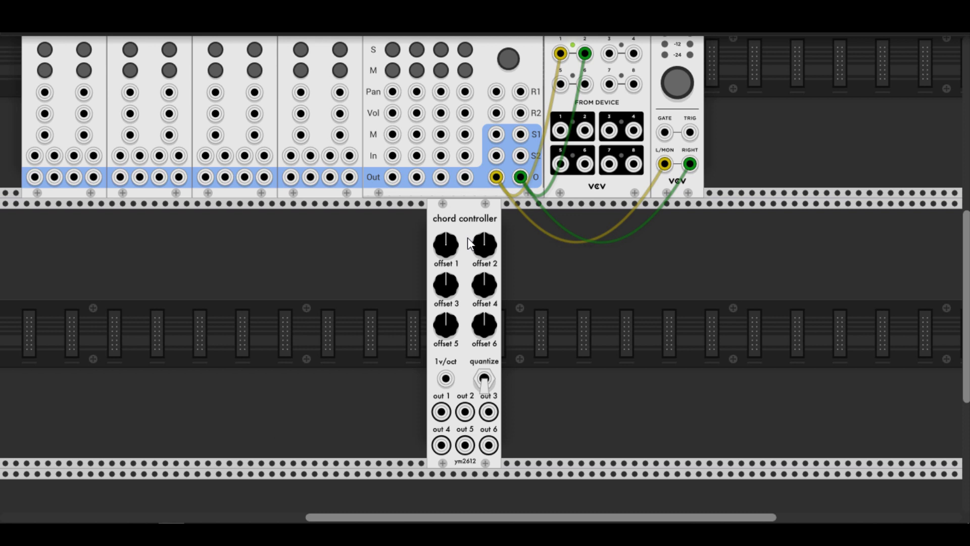
{"action": "mouse_move", "coordinate": [330, 286]}
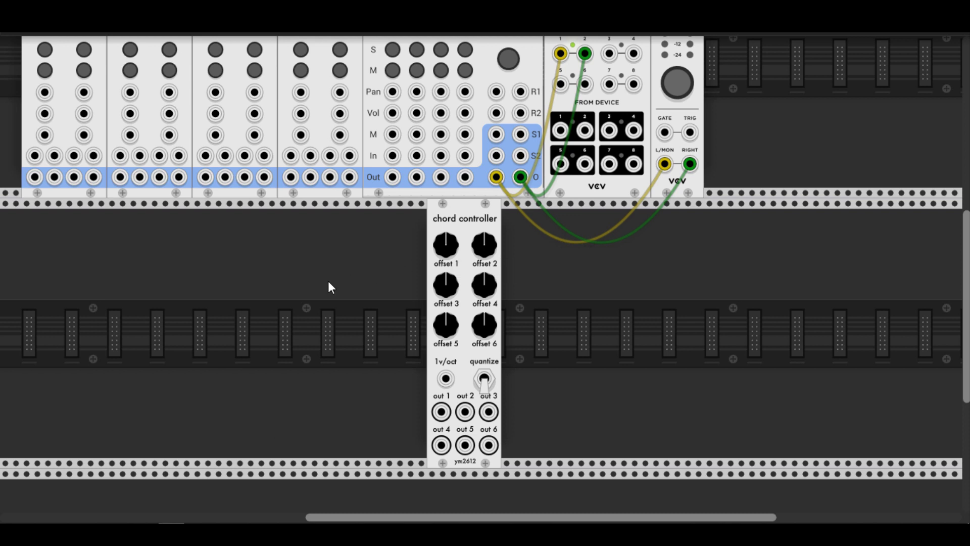
{"action": "mouse_move", "coordinate": [451, 390]}
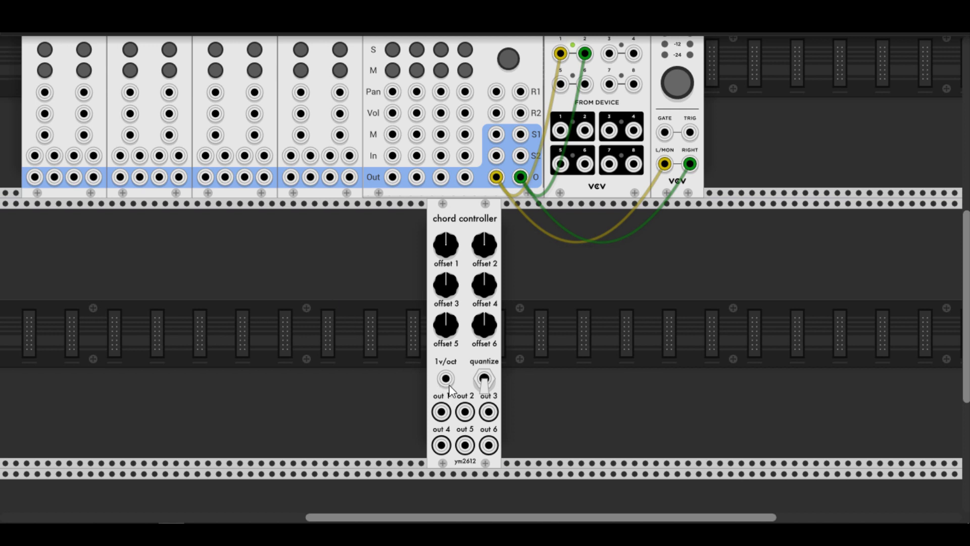
{"action": "mouse_move", "coordinate": [356, 355]}
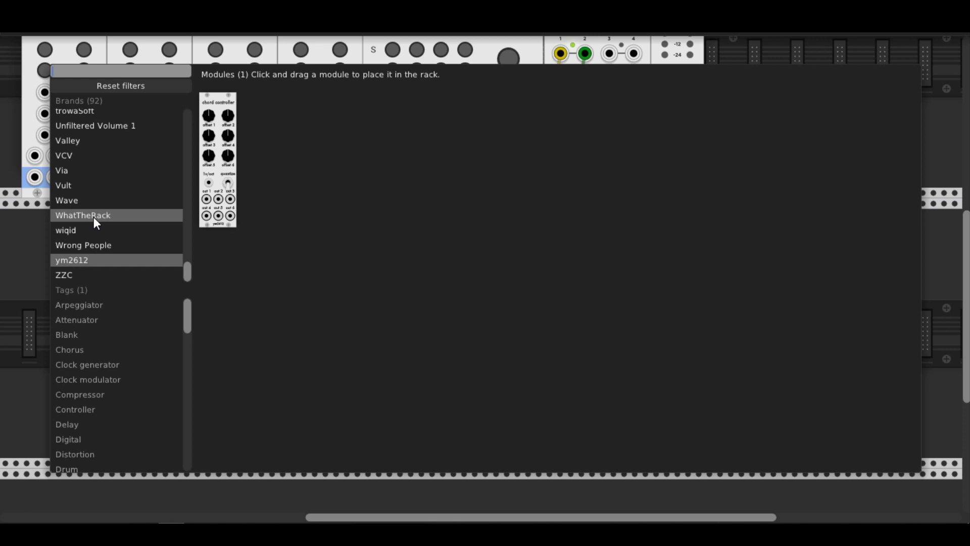
Step: Place an SRC voltage source left of the chord controller and feed it into 1v/oct
{"action": "left_click", "coordinate": [64, 274]}
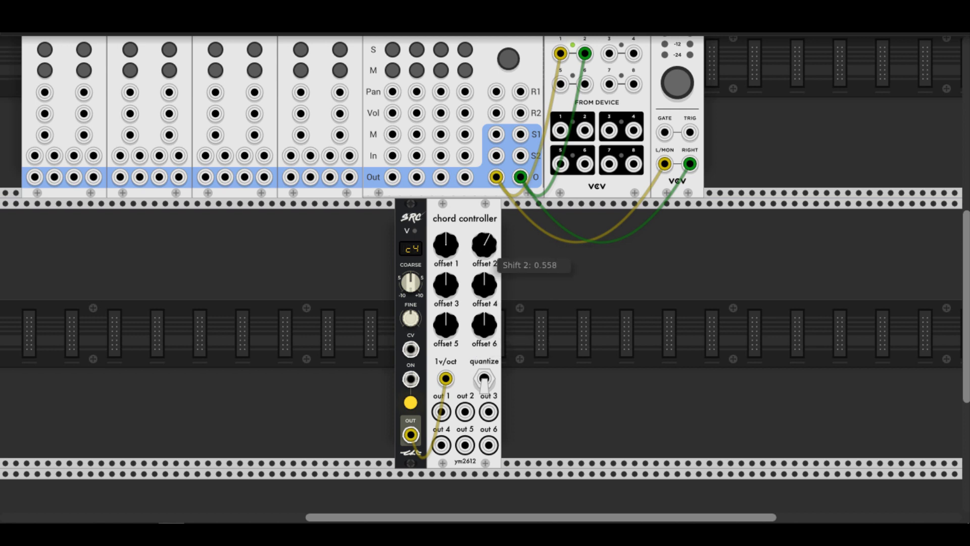
{"action": "mouse_move", "coordinate": [514, 283]}
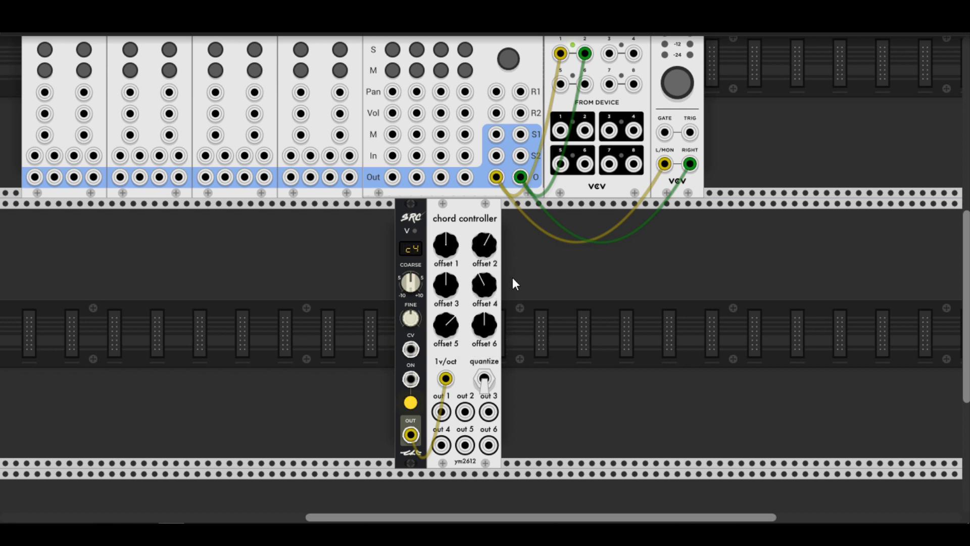
{"action": "mouse_move", "coordinate": [445, 288]}
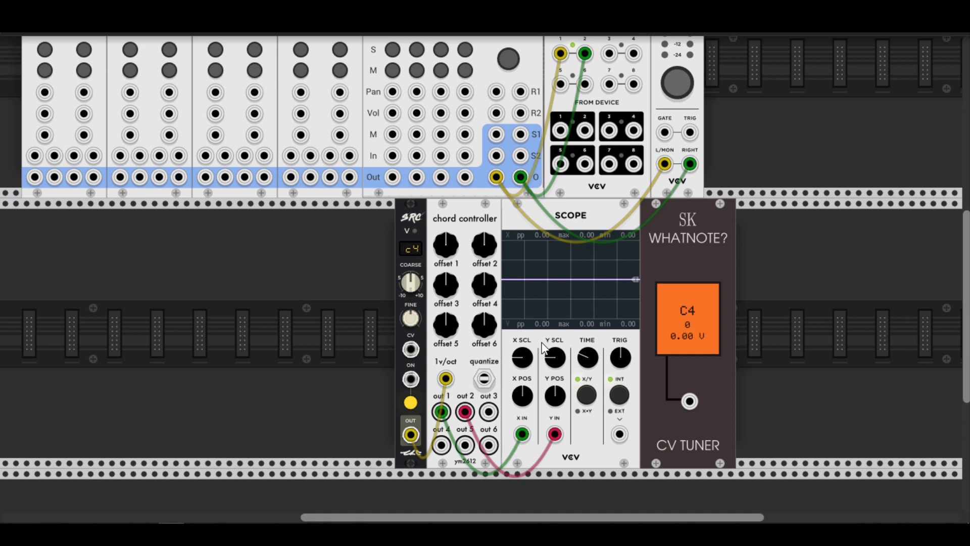
Step: Place a SCOPE and a WhatNote CV tuner right of the chord controller
{"action": "left_click", "coordinate": [465, 411]}
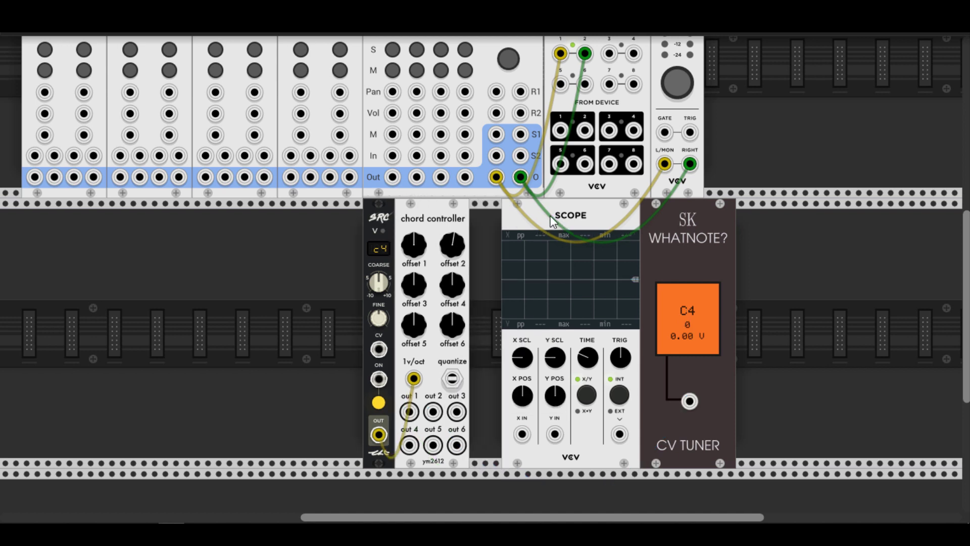
{"action": "mouse_move", "coordinate": [414, 285]}
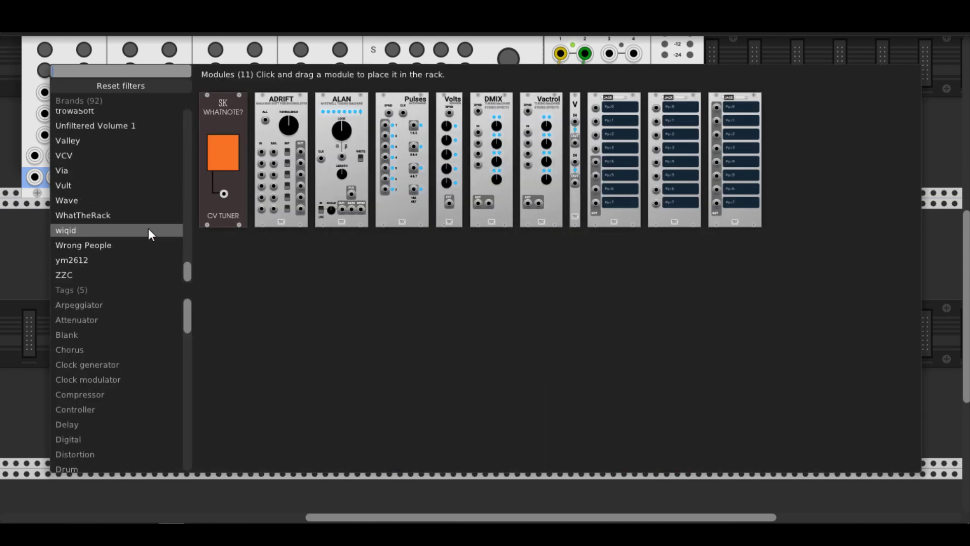
Step: Filter the module browser by brand Vult, then VCV, to list VCV's modules
{"action": "left_click", "coordinate": [63, 185]}
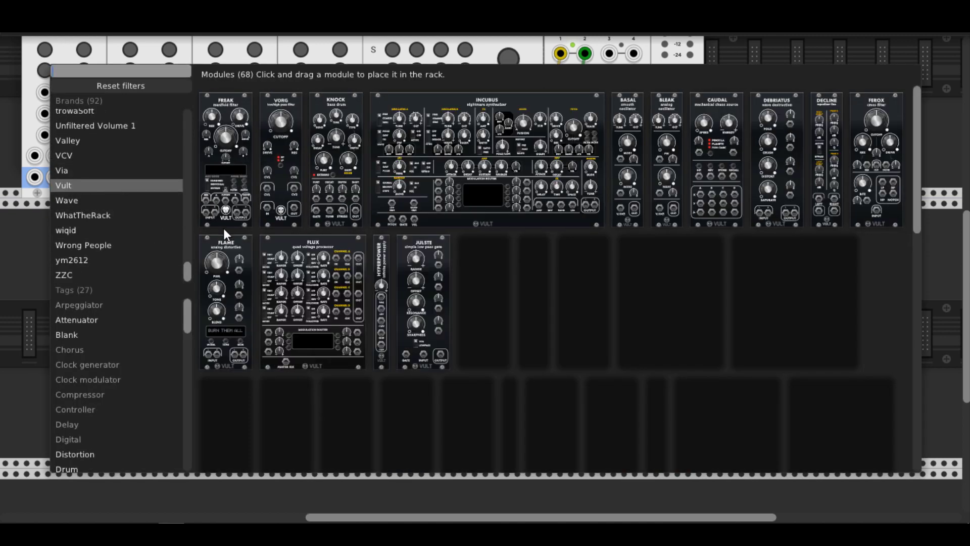
{"action": "scroll", "scroll_direction": "down", "scroll_amount": 3}
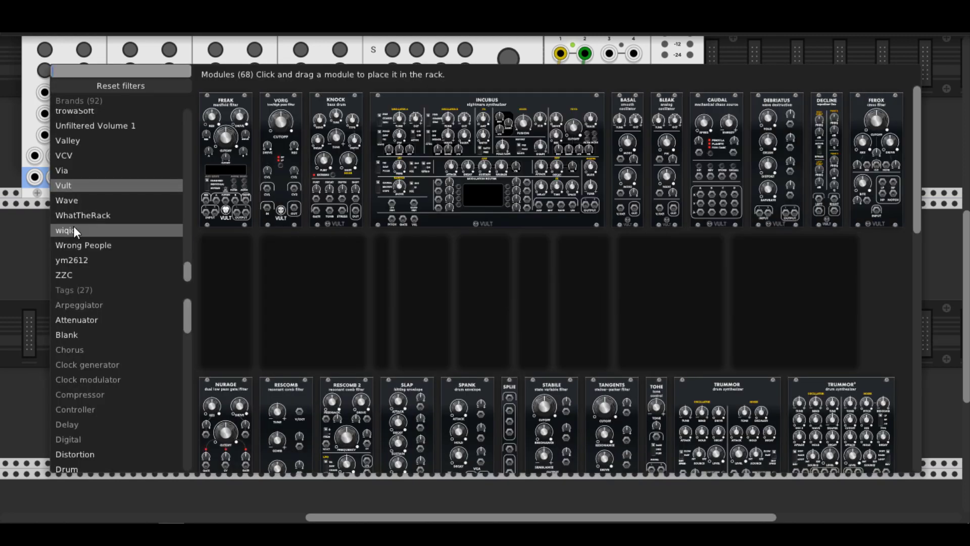
{"action": "left_click", "coordinate": [64, 156]}
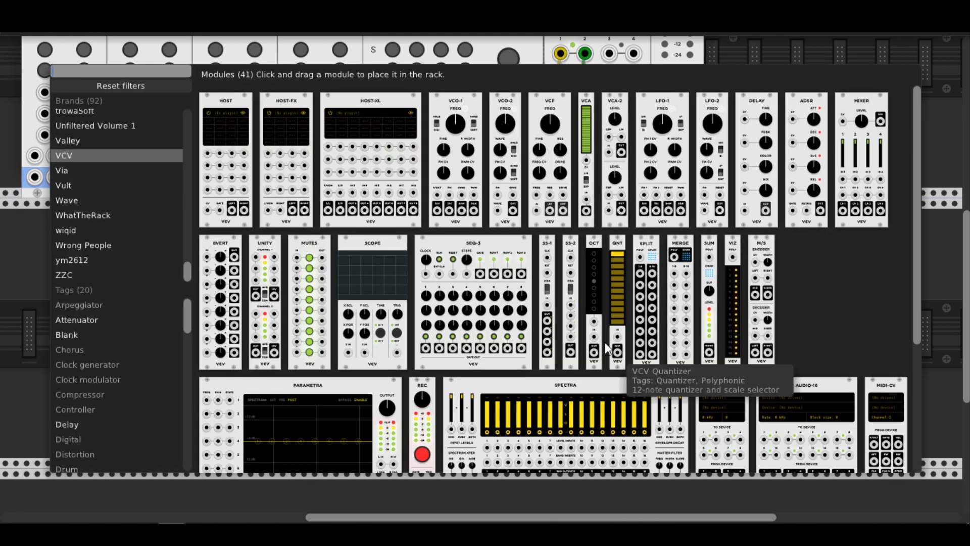
{"action": "mouse_move", "coordinate": [529, 285]}
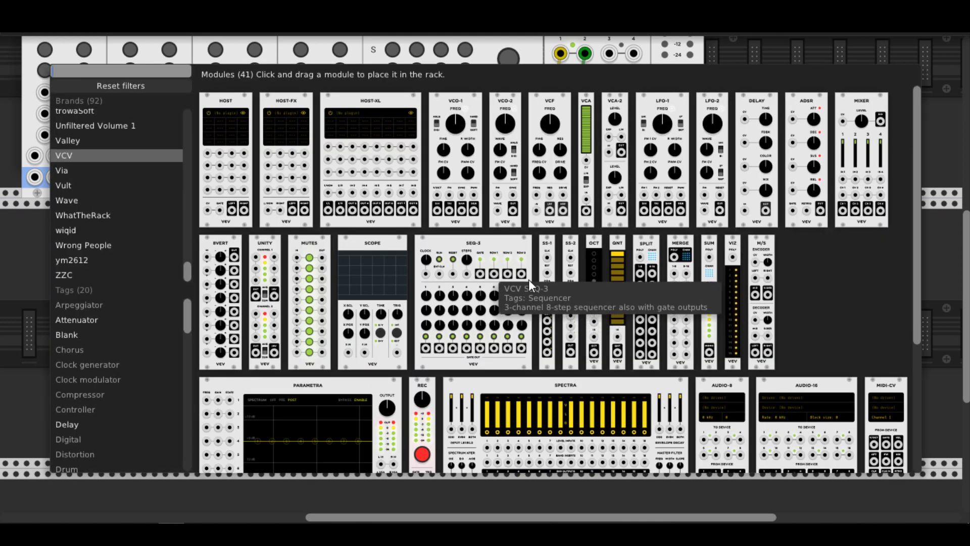
{"action": "mouse_move", "coordinate": [711, 248]}
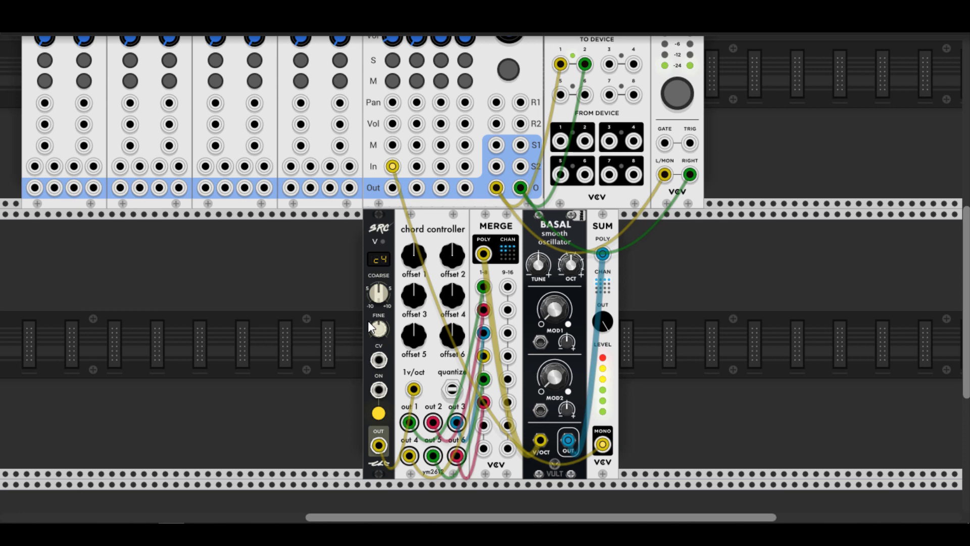
{"action": "mouse_move", "coordinate": [452, 388]}
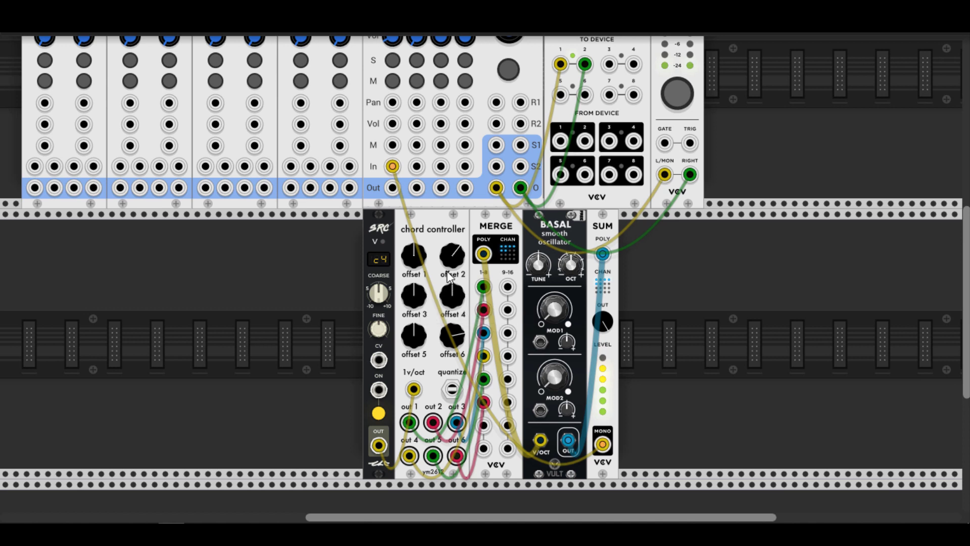
{"action": "mouse_move", "coordinate": [453, 388]}
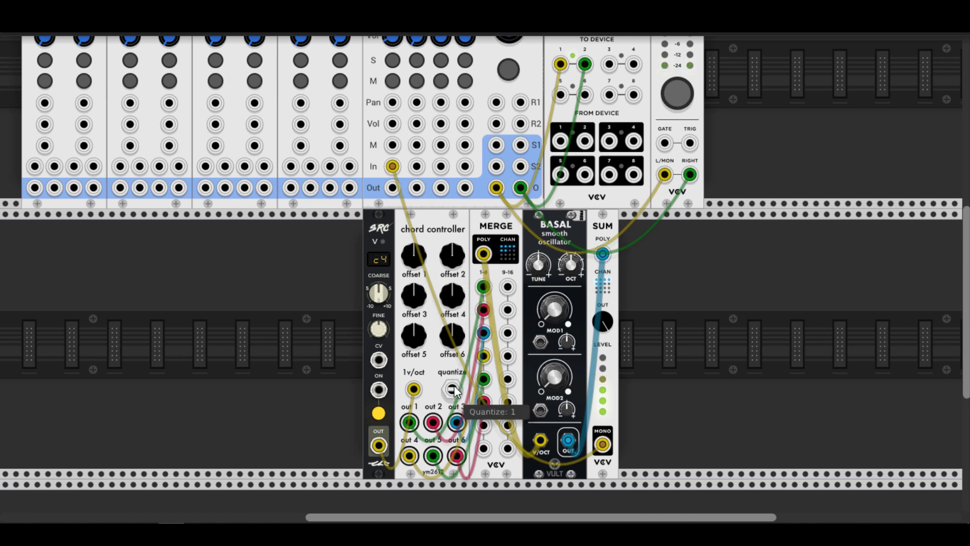
{"action": "mouse_move", "coordinate": [427, 282]}
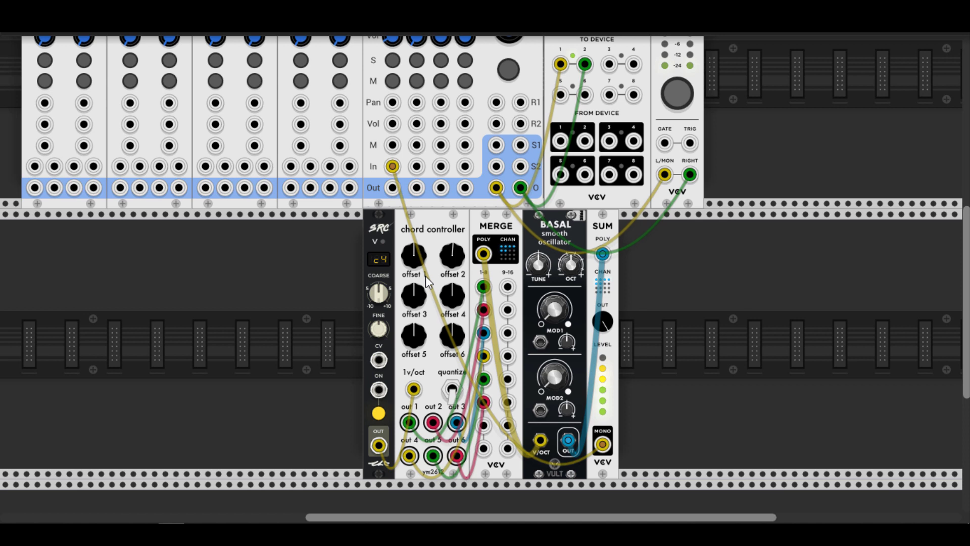
{"action": "mouse_move", "coordinate": [466, 306]}
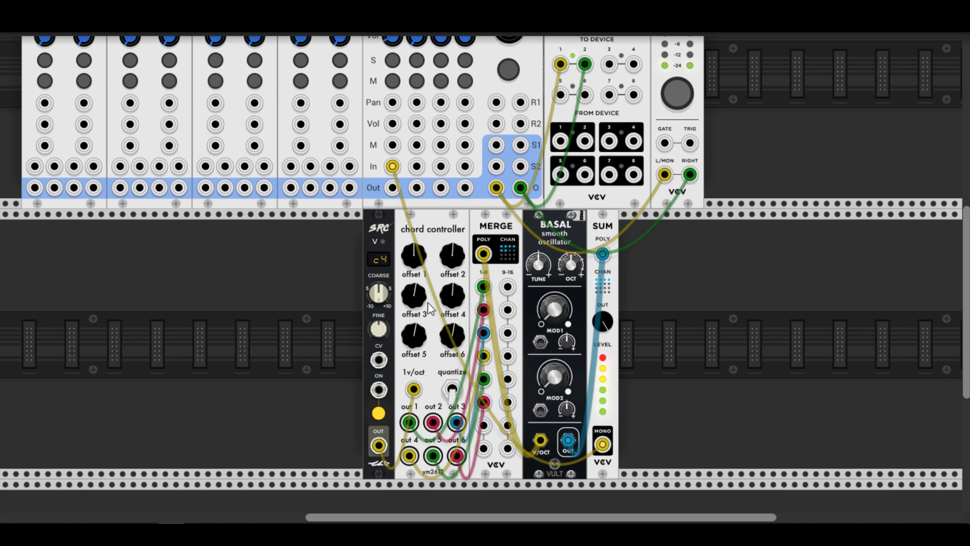
{"action": "mouse_move", "coordinate": [461, 283]}
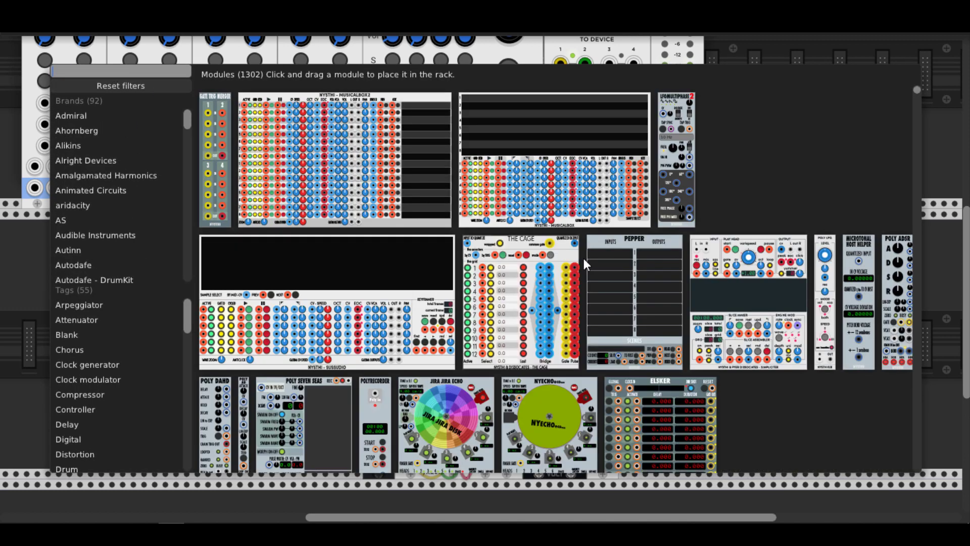
Step: Filter the module browser to Bogaudio and place an ADDR-SEQ left of the voltage source
{"action": "scroll", "scroll_direction": "down", "scroll_amount": 3}
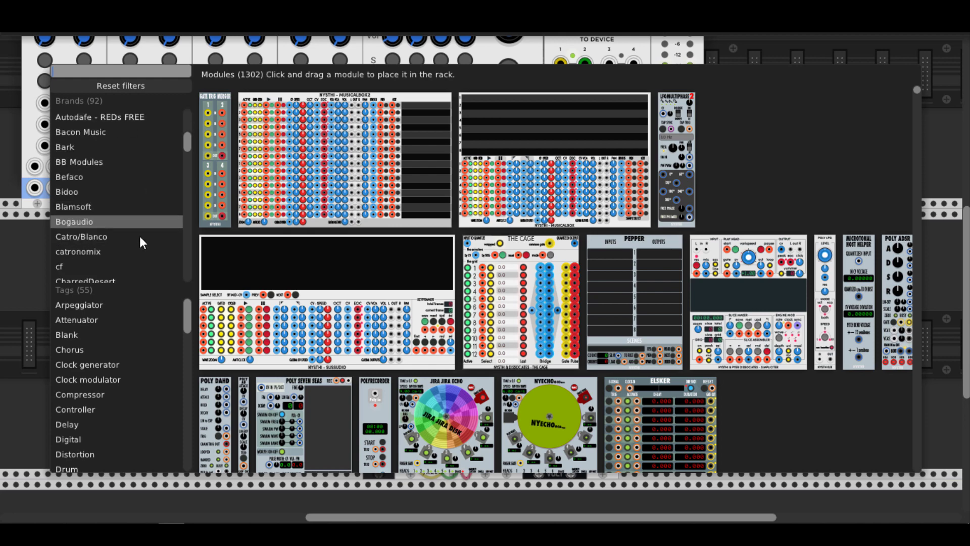
{"action": "left_click", "coordinate": [74, 222]}
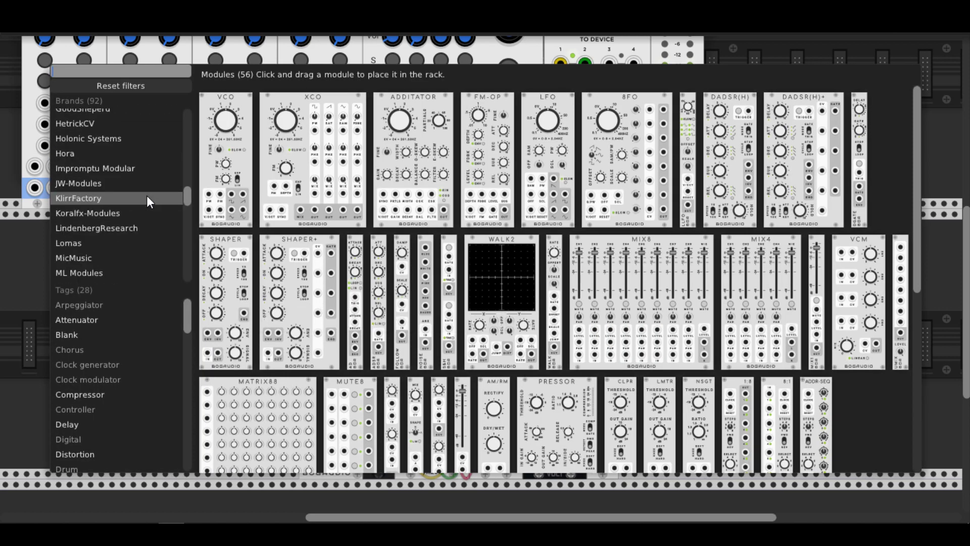
{"action": "scroll", "scroll_direction": "down", "scroll_amount": 3}
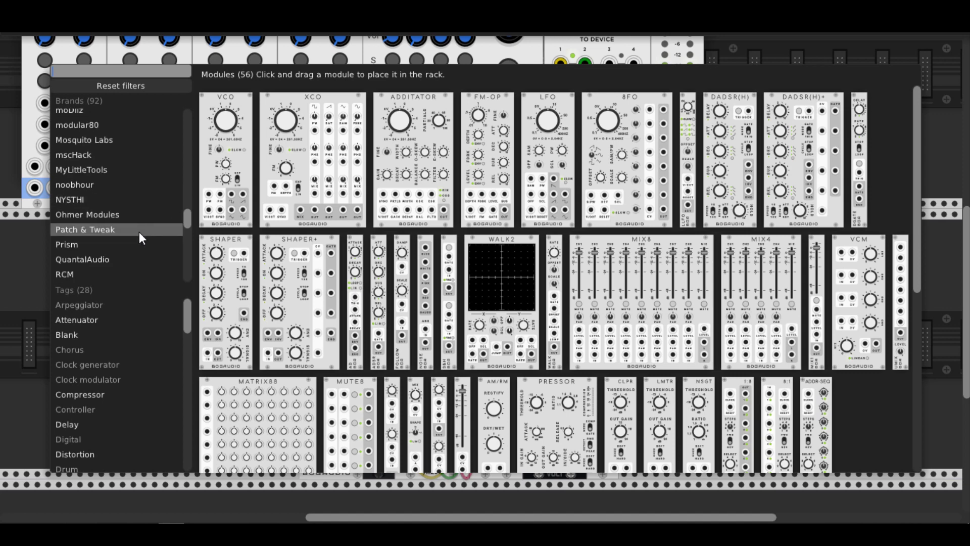
{"action": "left_click", "coordinate": [77, 183]}
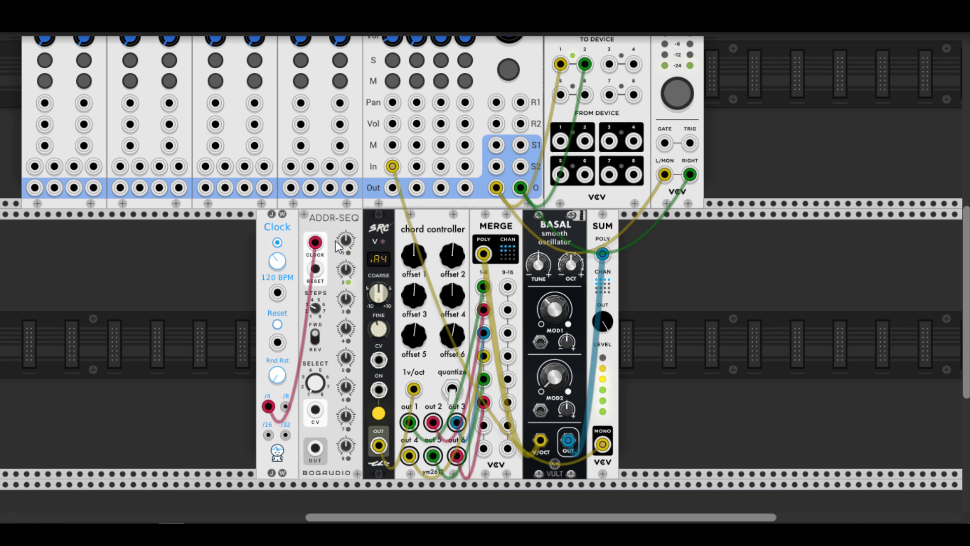
{"action": "mouse_move", "coordinate": [346, 269]}
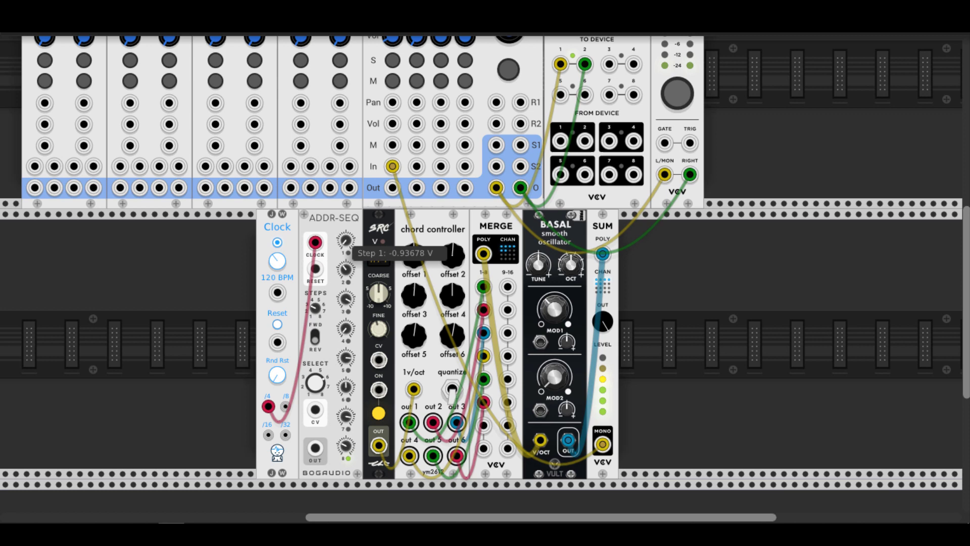
{"action": "mouse_move", "coordinate": [315, 382]}
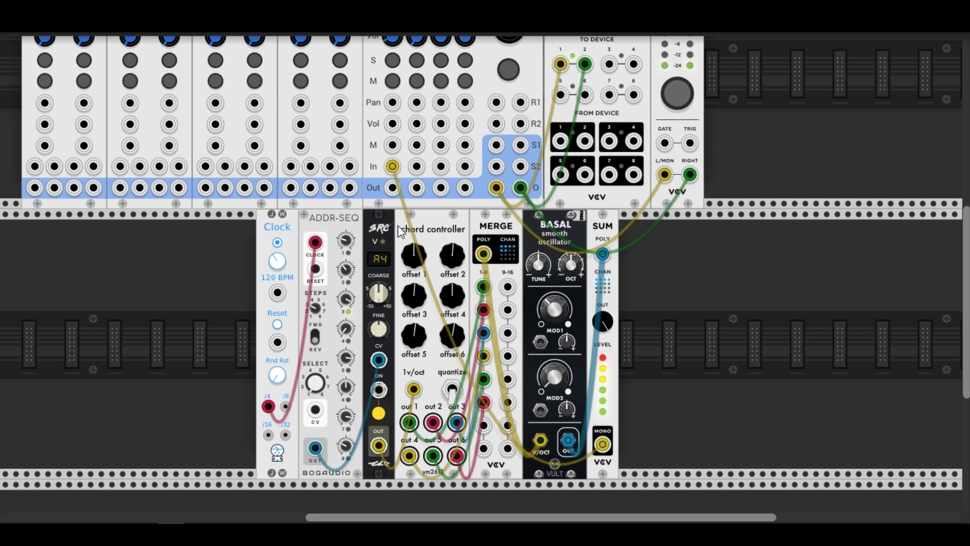
{"action": "mouse_move", "coordinate": [362, 296]}
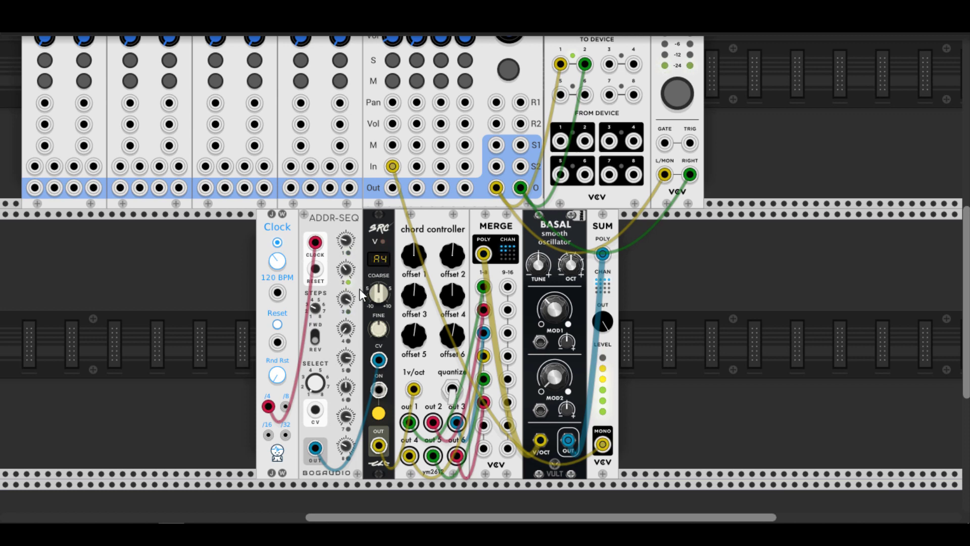
{"action": "mouse_move", "coordinate": [347, 241]}
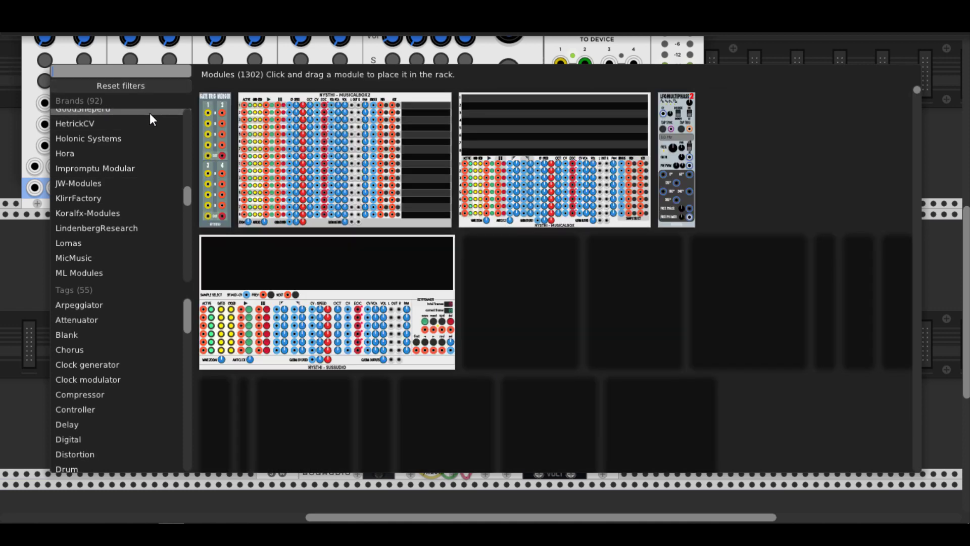
Step: Scroll the module browser's brand list looking for stocaudio
{"action": "scroll", "scroll_direction": "down", "scroll_amount": 3}
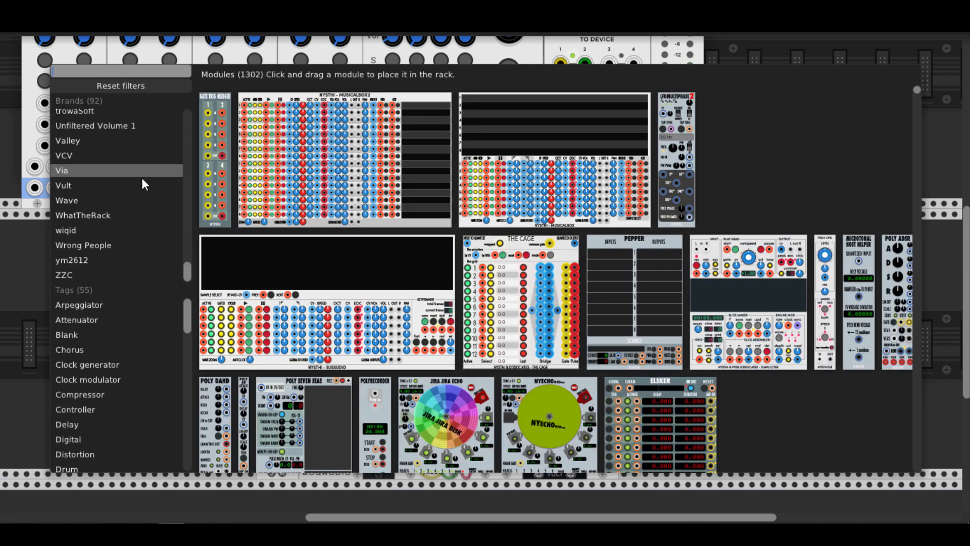
{"action": "scroll", "scroll_direction": "up", "scroll_amount": 3}
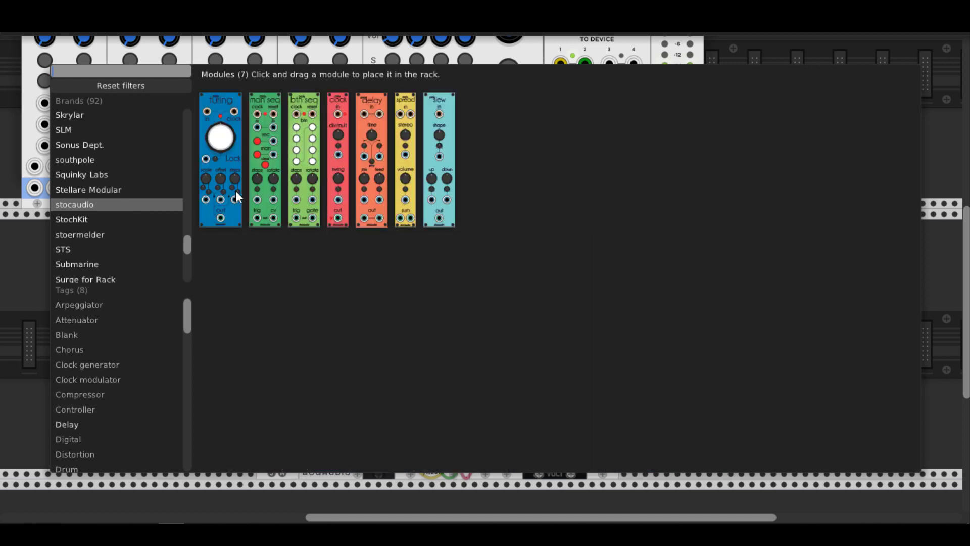
{"action": "mouse_move", "coordinate": [322, 164]}
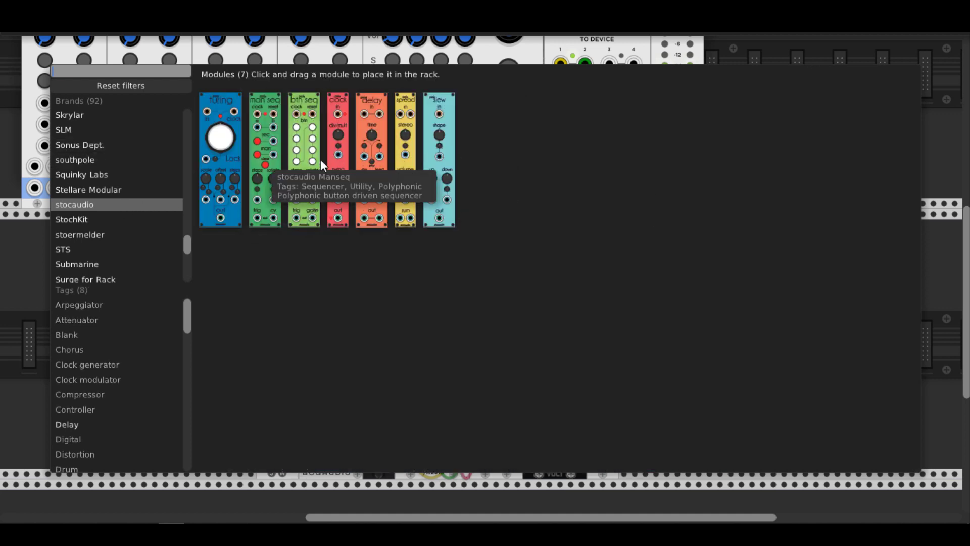
{"action": "mouse_move", "coordinate": [412, 108]}
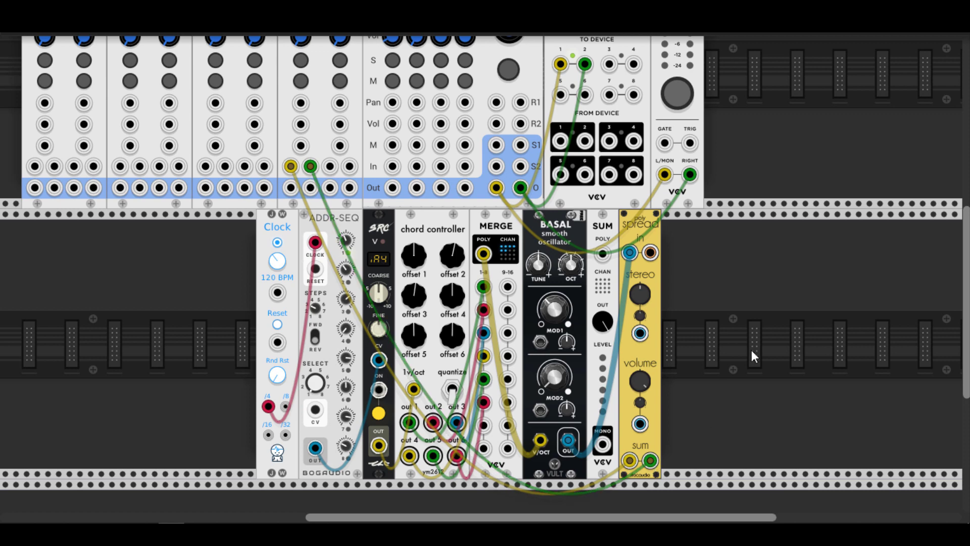
{"action": "mouse_move", "coordinate": [668, 303]}
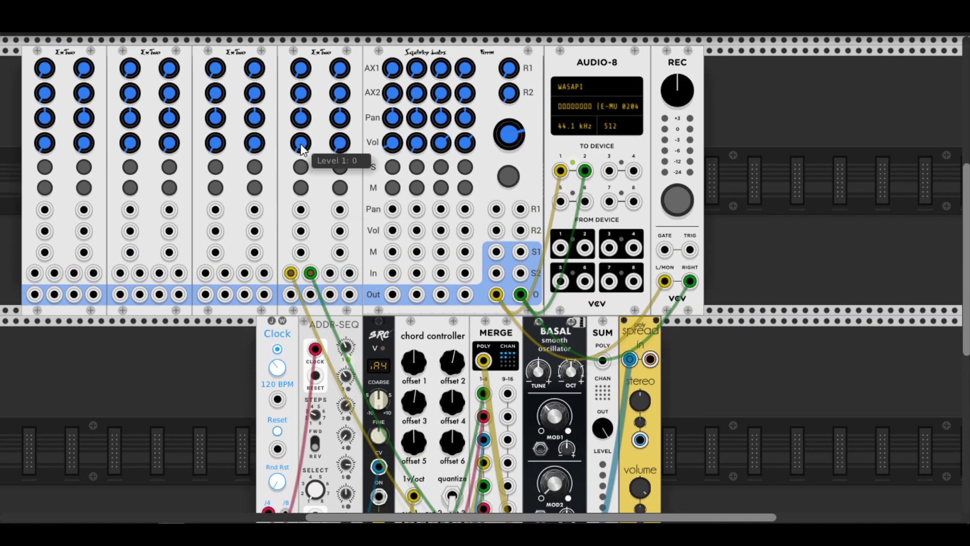
Step: Drag mixer channel 4's Level 1 knob up from 0 to about 0.471
{"action": "left_click_drag", "start_coordinate": [300, 143], "coordinate": [300, 123]}
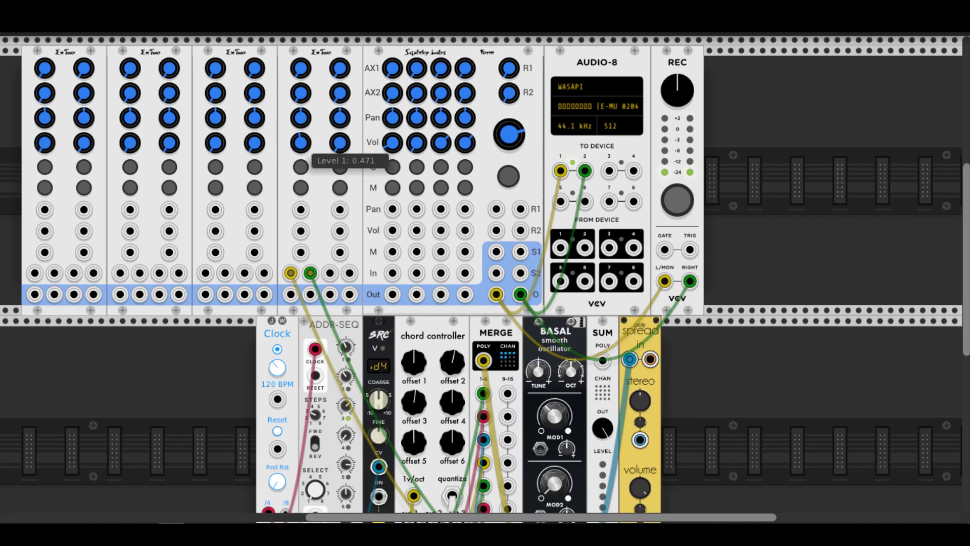
{"action": "scroll", "scroll_direction": "down", "scroll_amount": 3}
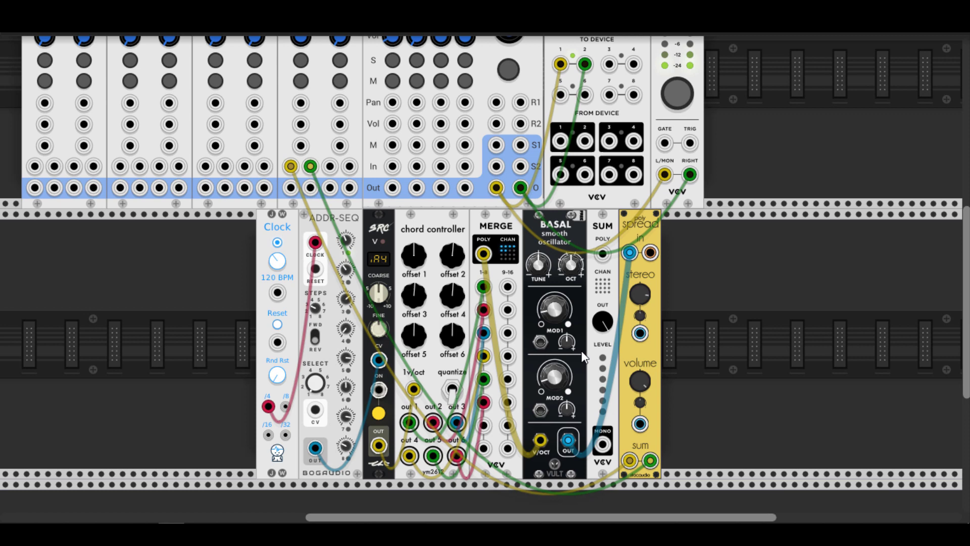
Step: Choose Preset > Open on the Chord Controller and navigate to Rack > presets > Chord Controller
{"action": "right_click", "coordinate": [434, 260]}
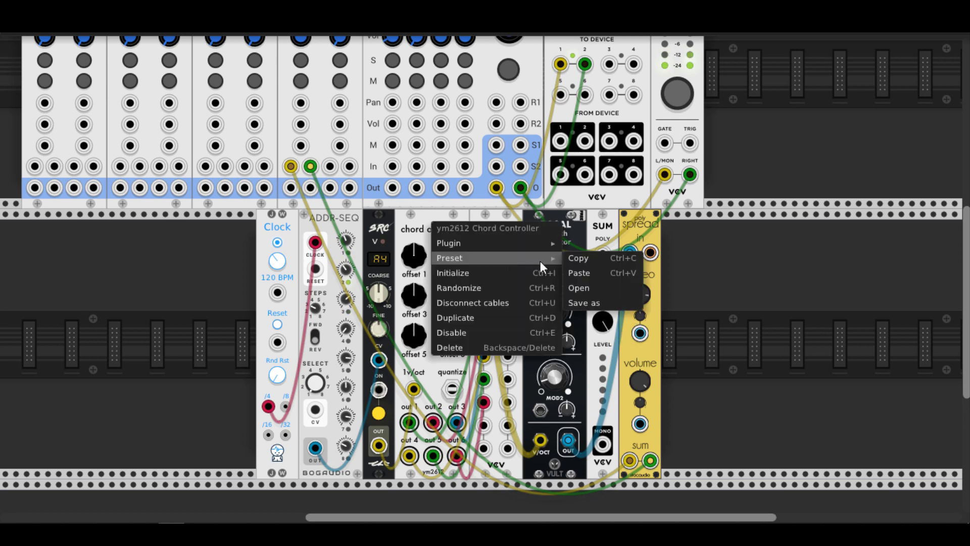
{"action": "left_click", "coordinate": [578, 287]}
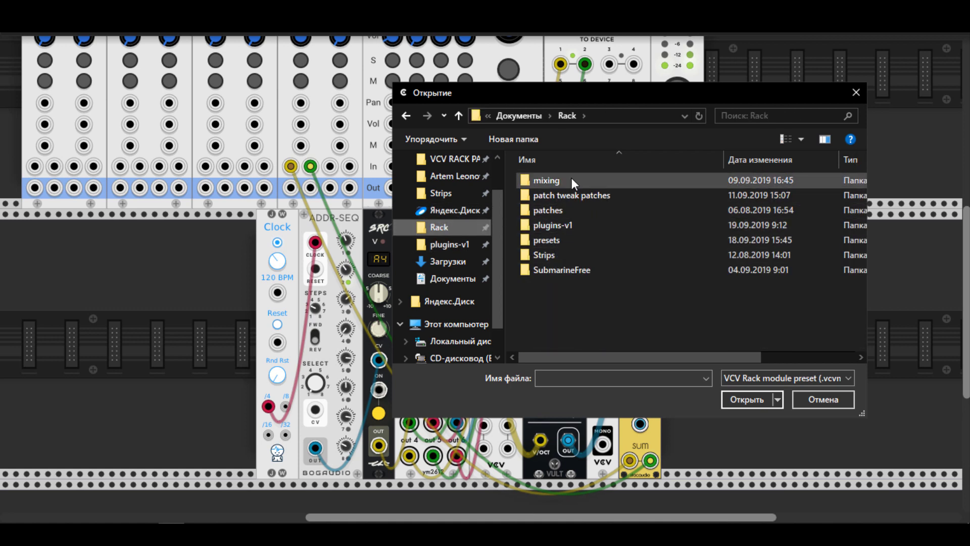
{"action": "left_click", "coordinate": [543, 255]}
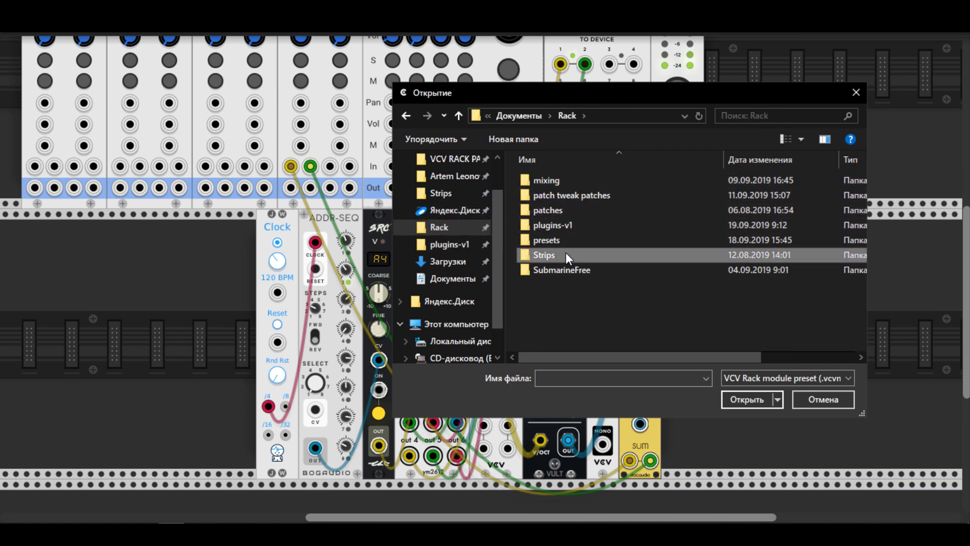
{"action": "double_click", "coordinate": [546, 241]}
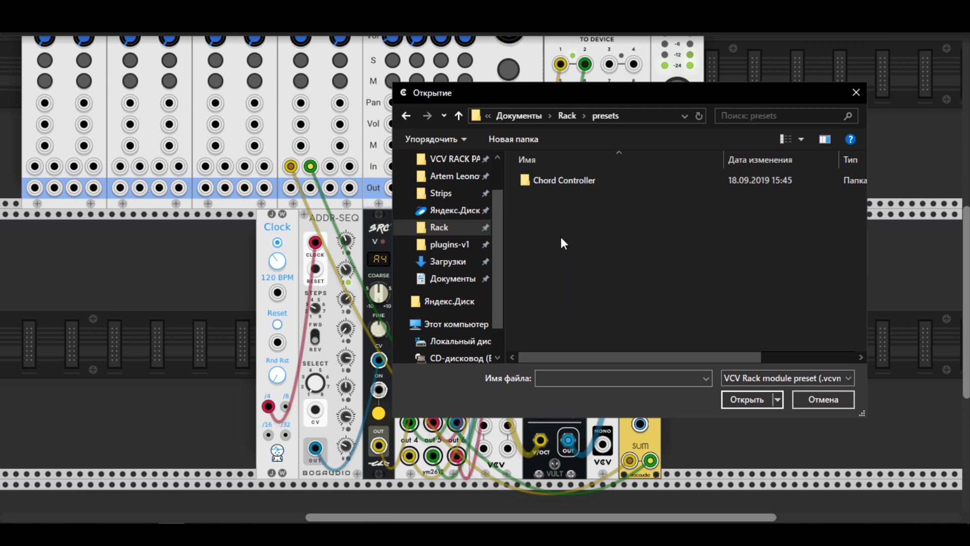
{"action": "double_click", "coordinate": [563, 180]}
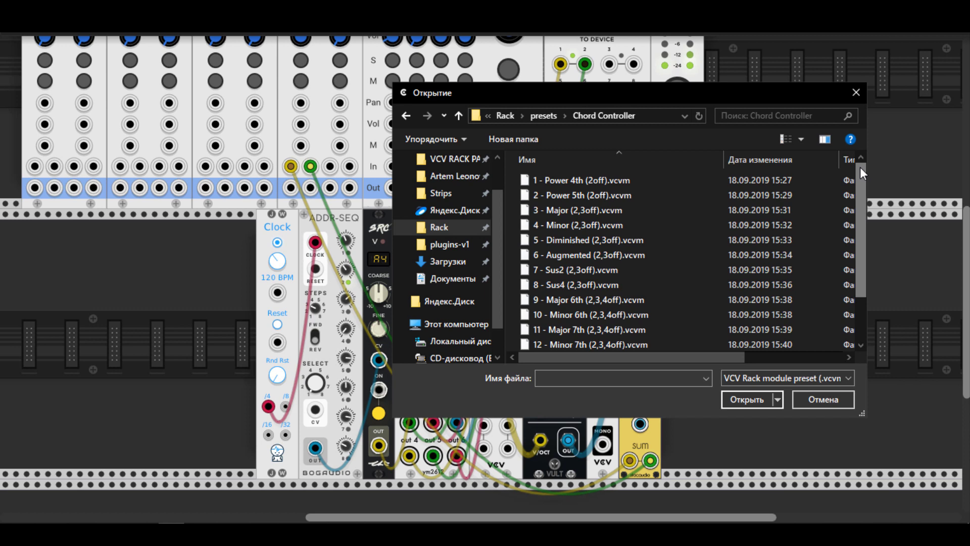
{"action": "mouse_move", "coordinate": [403, 422]}
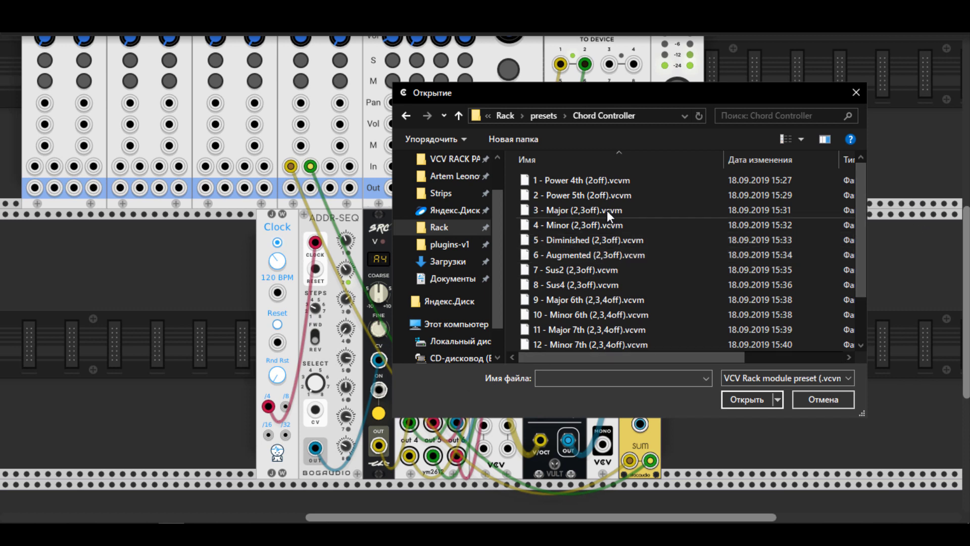
{"action": "mouse_move", "coordinate": [589, 180]}
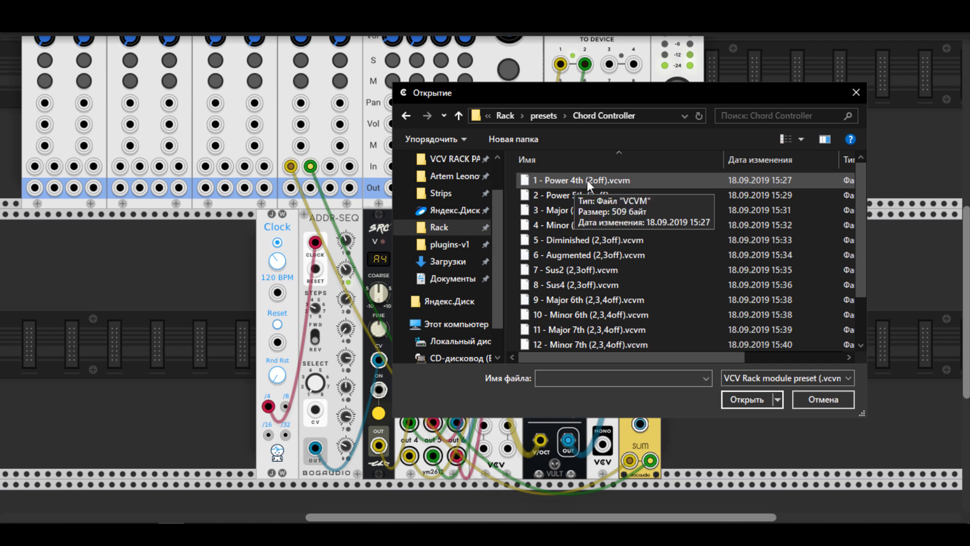
{"action": "mouse_move", "coordinate": [597, 225]}
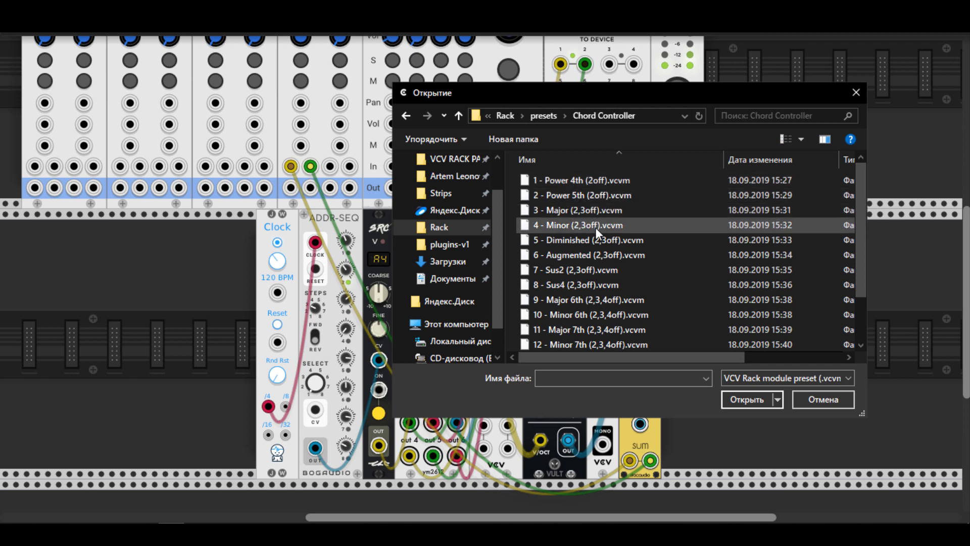
Step: Scroll through the listed chord preset files without loading one
{"action": "scroll", "scroll_direction": "down", "scroll_amount": 3}
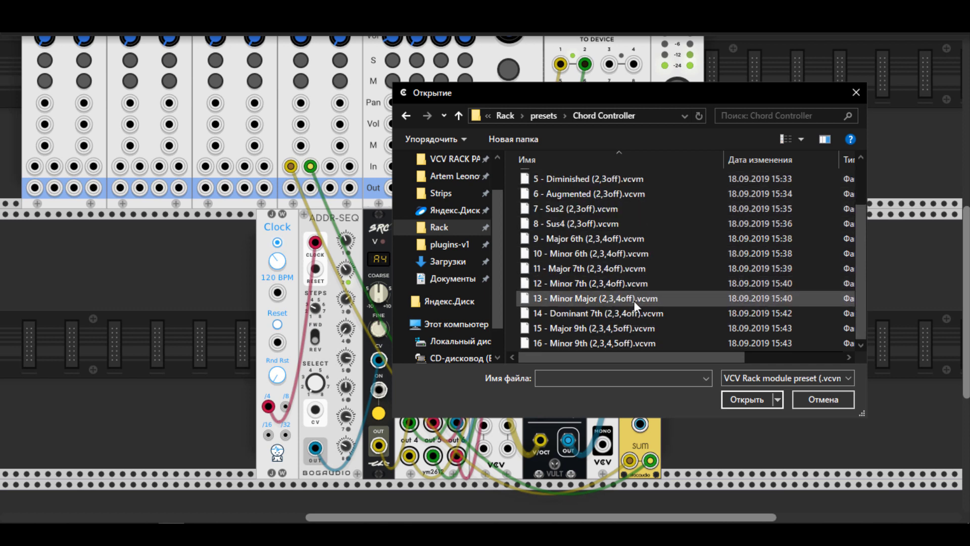
{"action": "scroll", "scroll_direction": "up", "scroll_amount": 3}
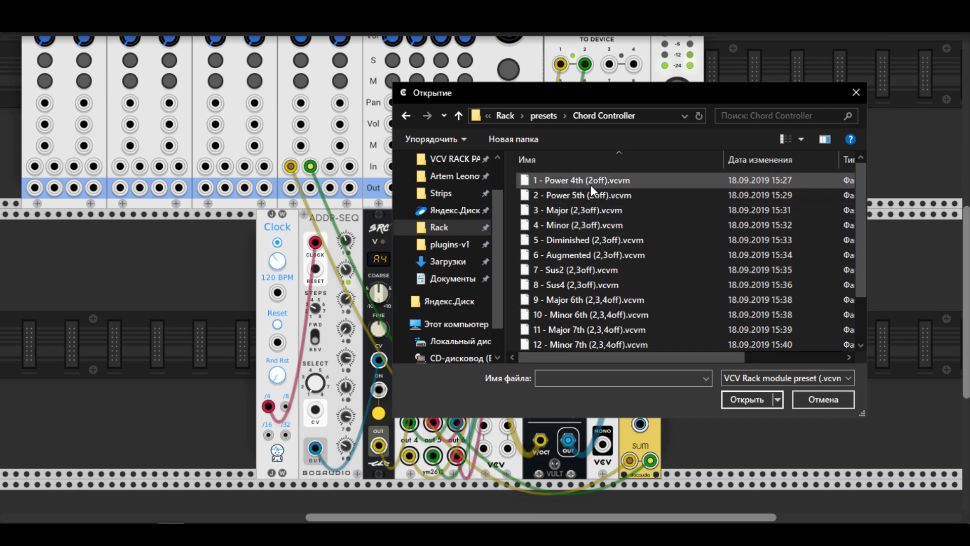
{"action": "scroll", "scroll_direction": "down", "scroll_amount": 3}
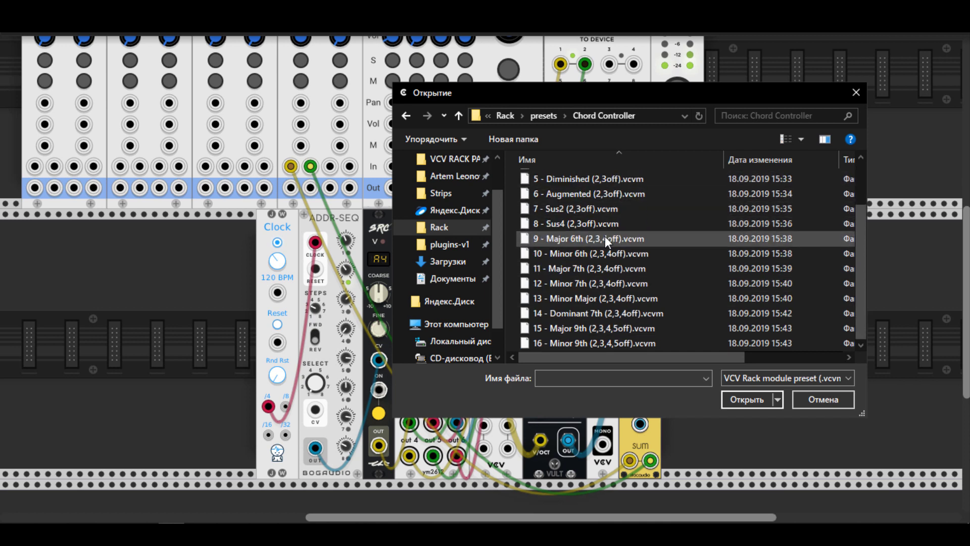
{"action": "scroll", "scroll_direction": "up", "scroll_amount": 3}
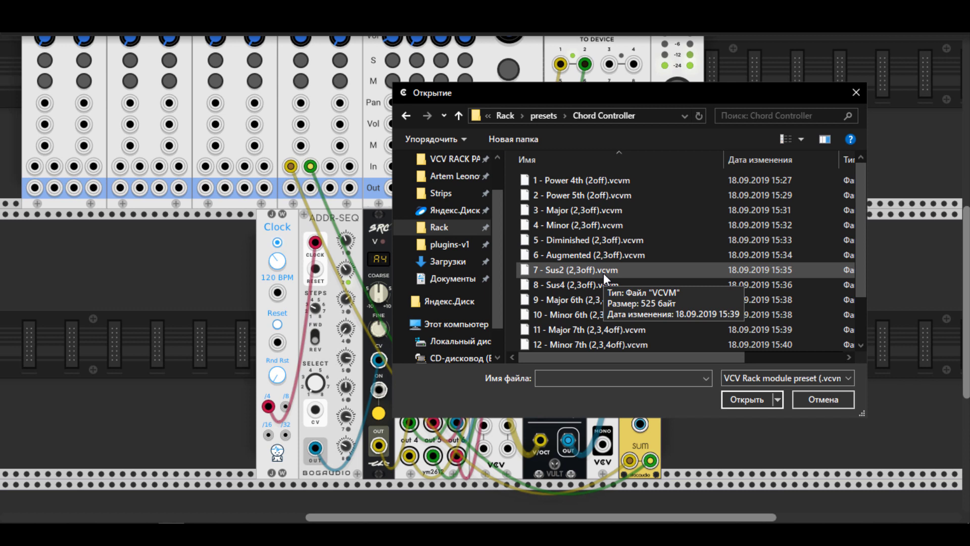
{"action": "mouse_move", "coordinate": [594, 180]}
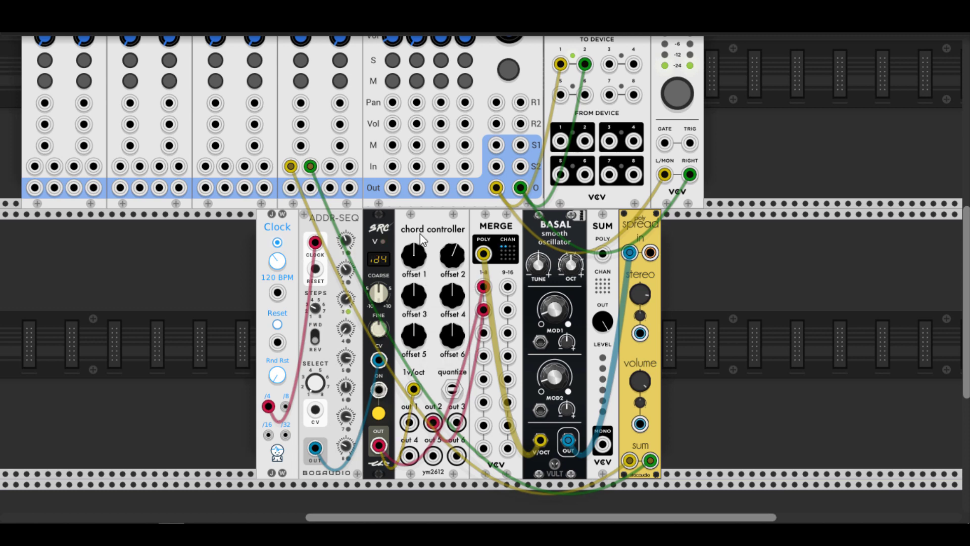
Step: Copy the Chord Controller's preset, then browse for a saved .vcvm chord preset to load
{"action": "right_click", "coordinate": [424, 239]}
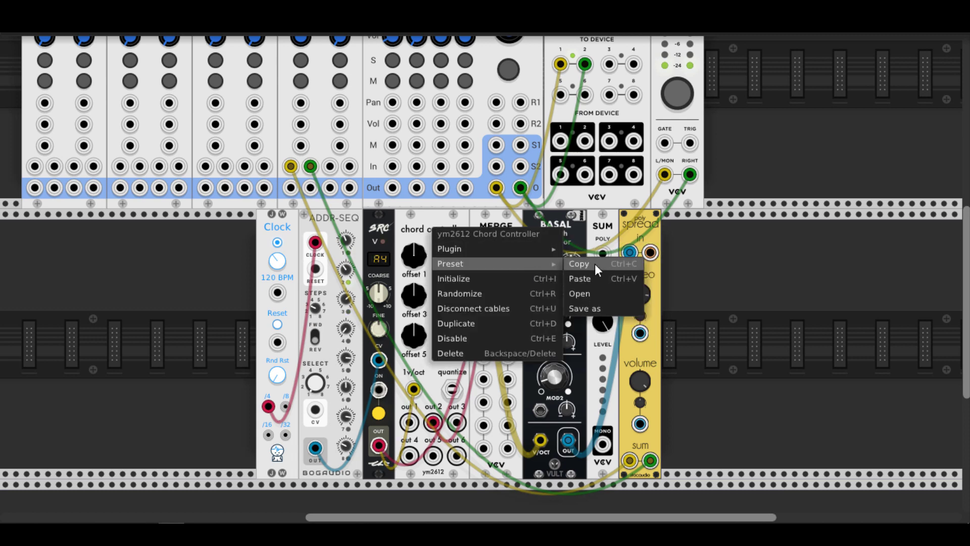
{"action": "left_click", "coordinate": [578, 293]}
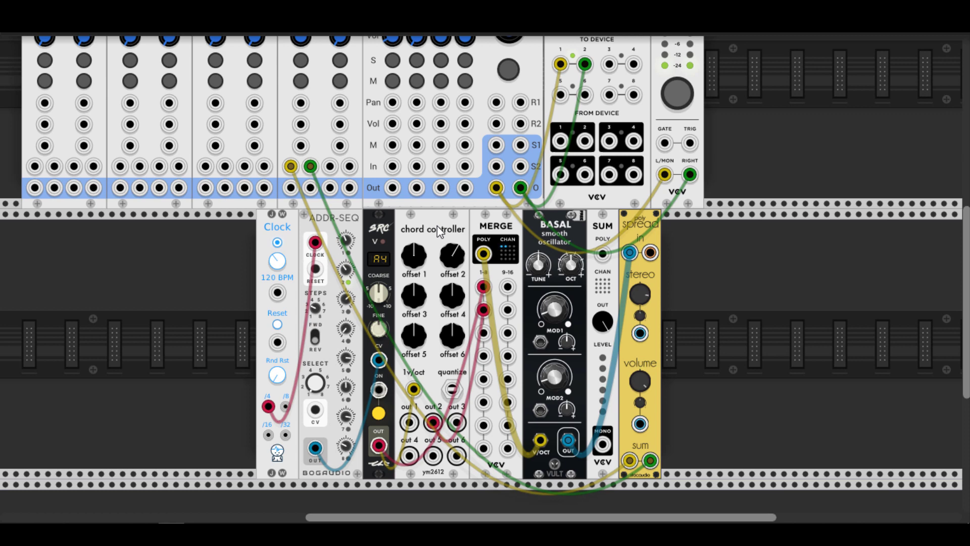
{"action": "right_click", "coordinate": [436, 229]}
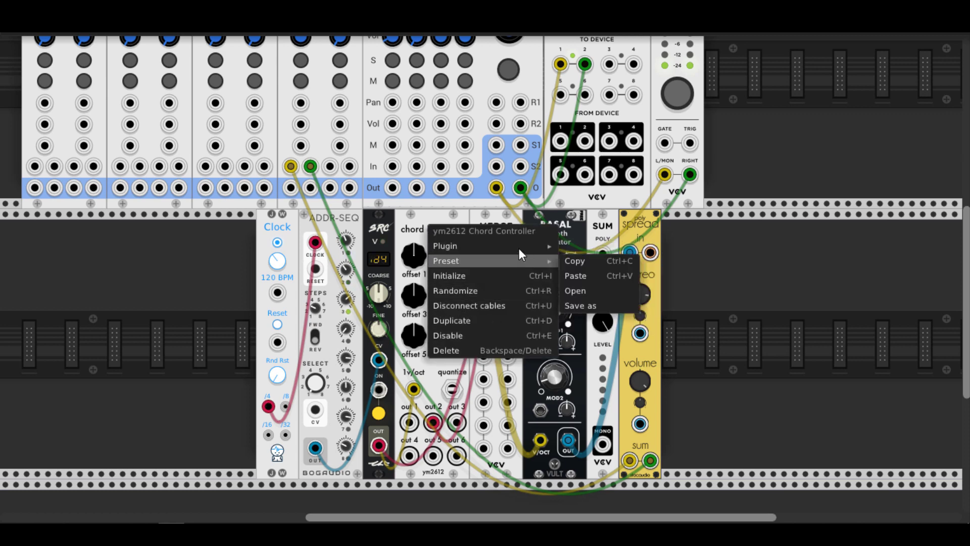
{"action": "left_click", "coordinate": [575, 290]}
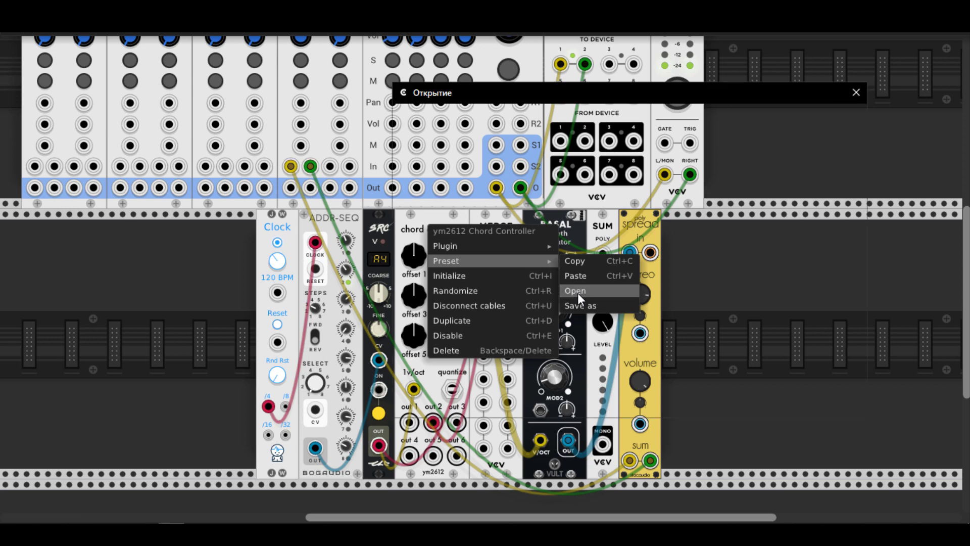
{"action": "left_click", "coordinate": [575, 290]}
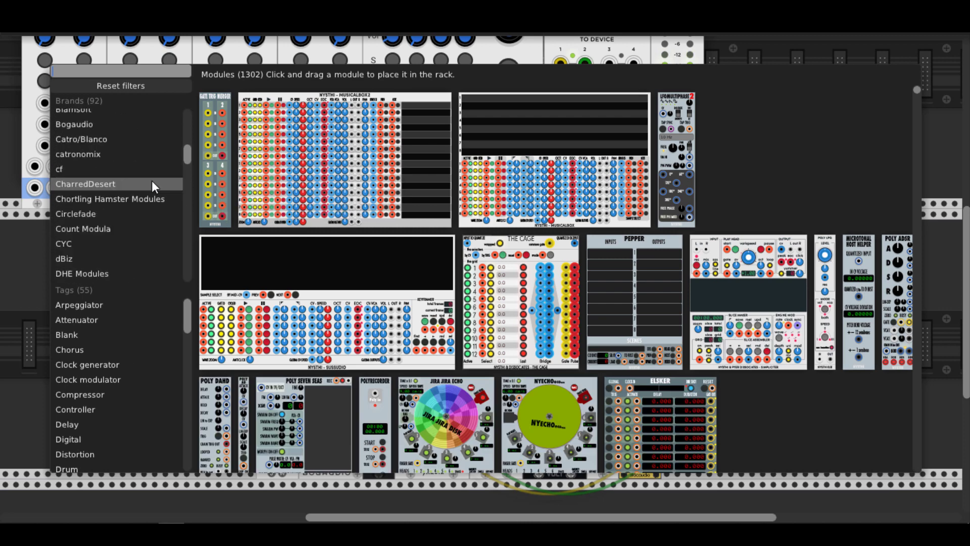
Step: Filter the module browser by brand to find PolyScope, Scope and LFO-1
{"action": "scroll", "scroll_direction": "up", "scroll_amount": 3}
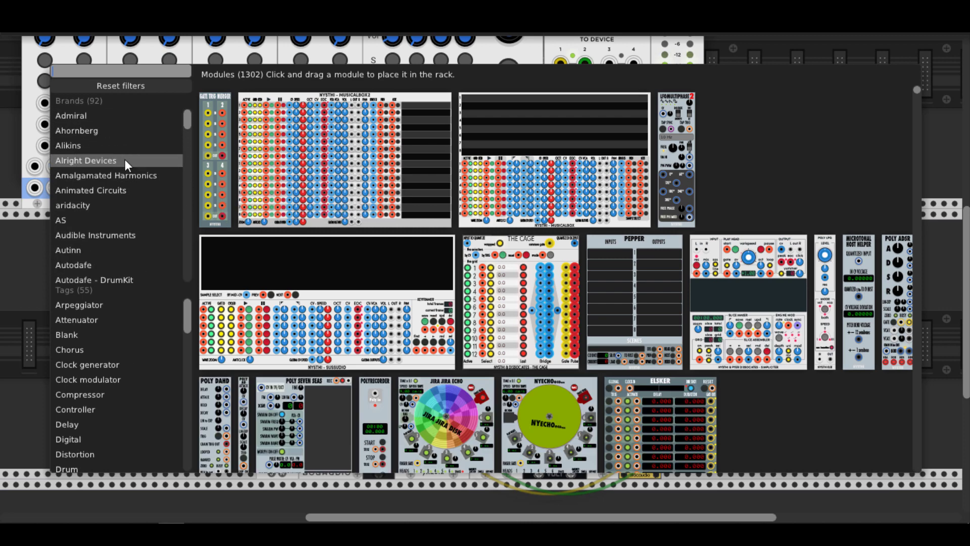
{"action": "left_click", "coordinate": [106, 175]}
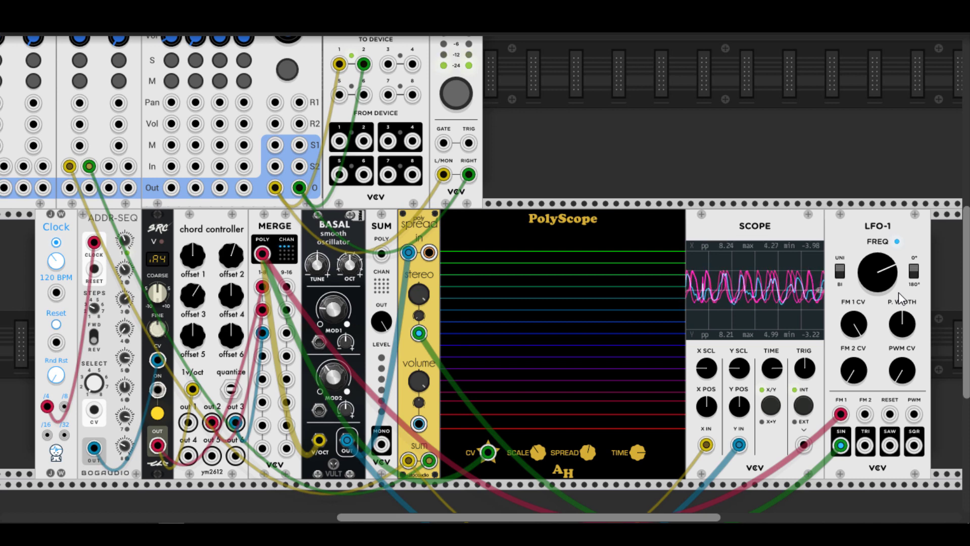
{"action": "mouse_move", "coordinate": [419, 333]}
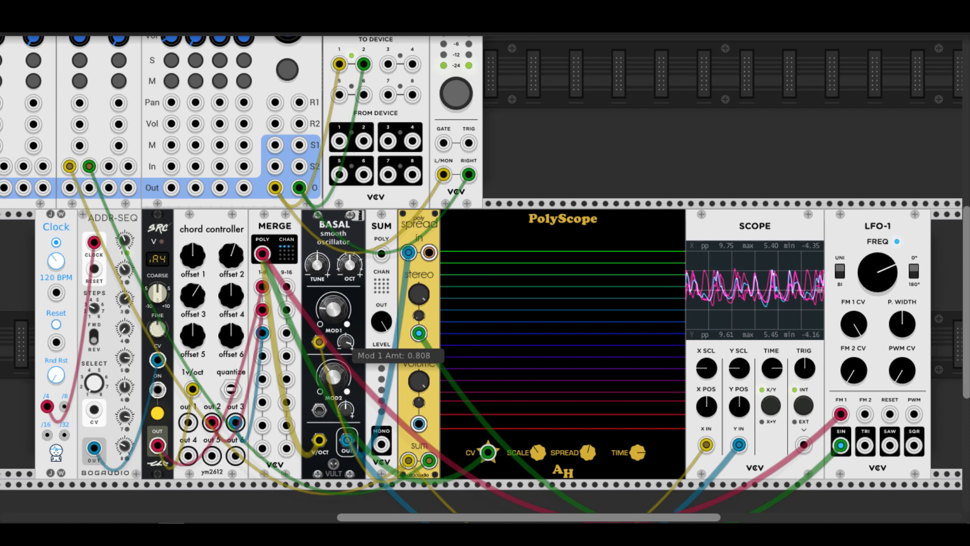
Step: Set Basal's MOD1 amount to 0.808 and load a different chord preset file
{"action": "left_click_drag", "start_coordinate": [330, 309], "coordinate": [327, 316]}
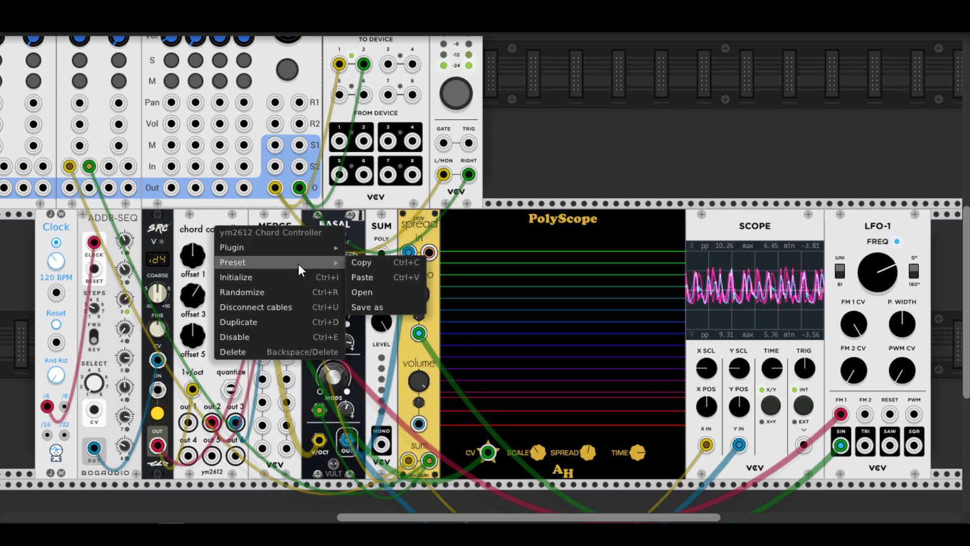
{"action": "left_click", "coordinate": [361, 292]}
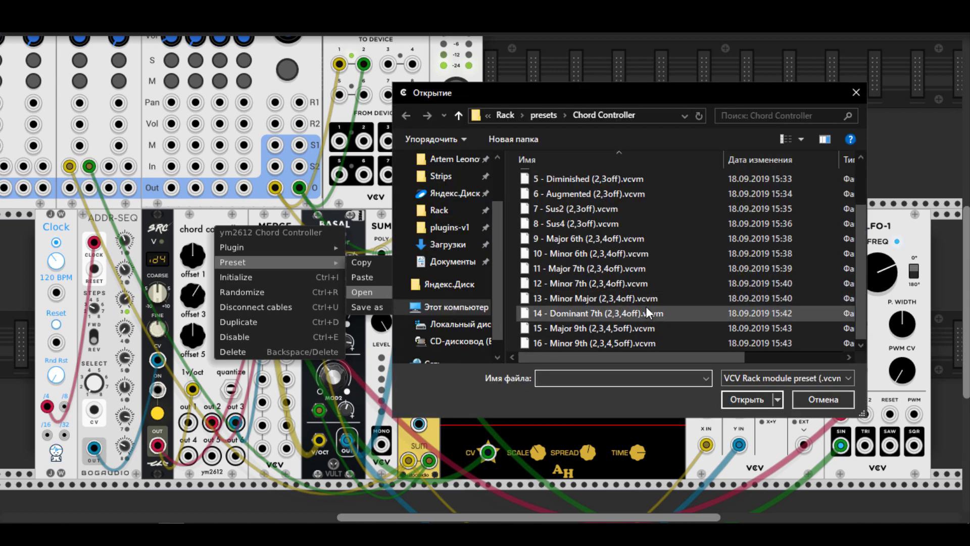
{"action": "left_click", "coordinate": [588, 283]}
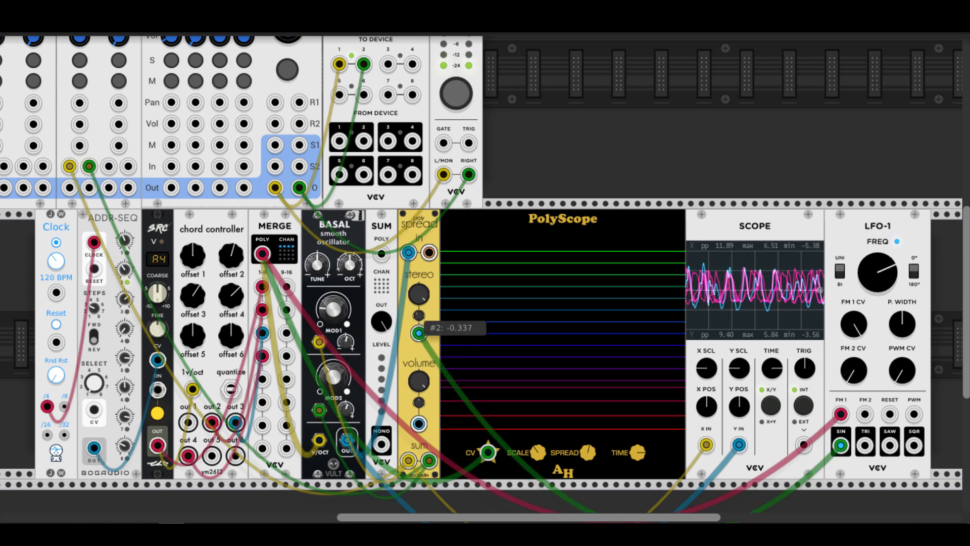
{"action": "mouse_move", "coordinate": [557, 324]}
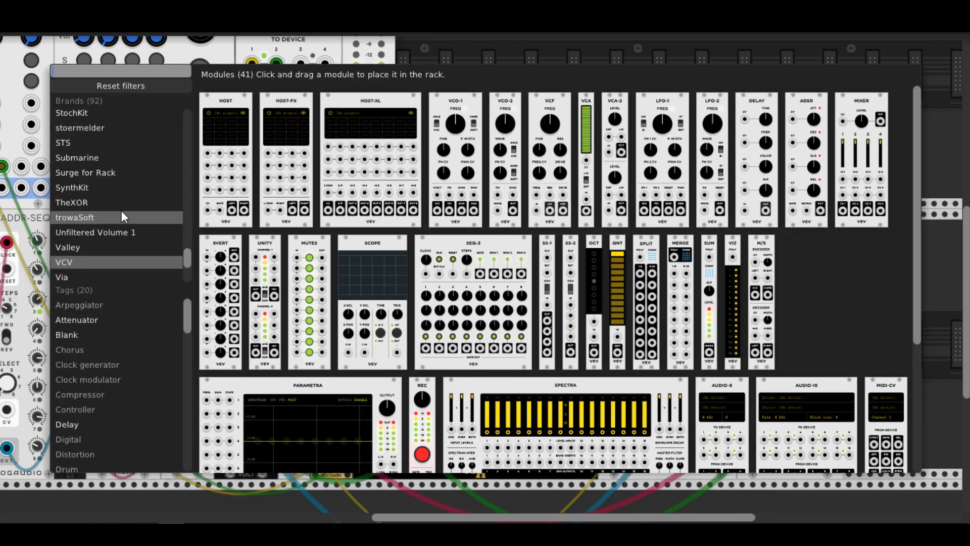
Step: Add a Squinky Labs Colors noise module beside LFO-1 and browse for another Chord Controller preset file
{"action": "scroll", "scroll_direction": "up", "scroll_amount": 3}
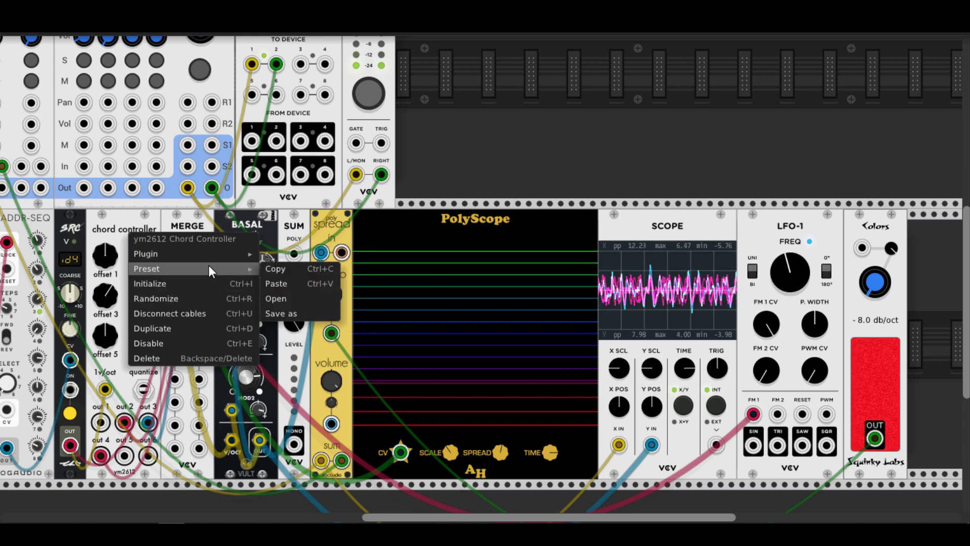
{"action": "mouse_move", "coordinate": [275, 297]}
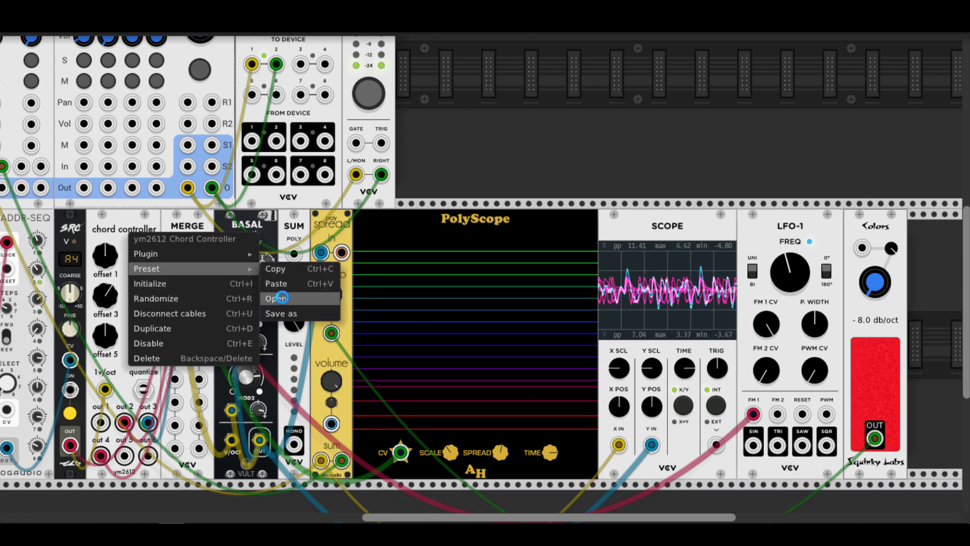
{"action": "left_click", "coordinate": [275, 298]}
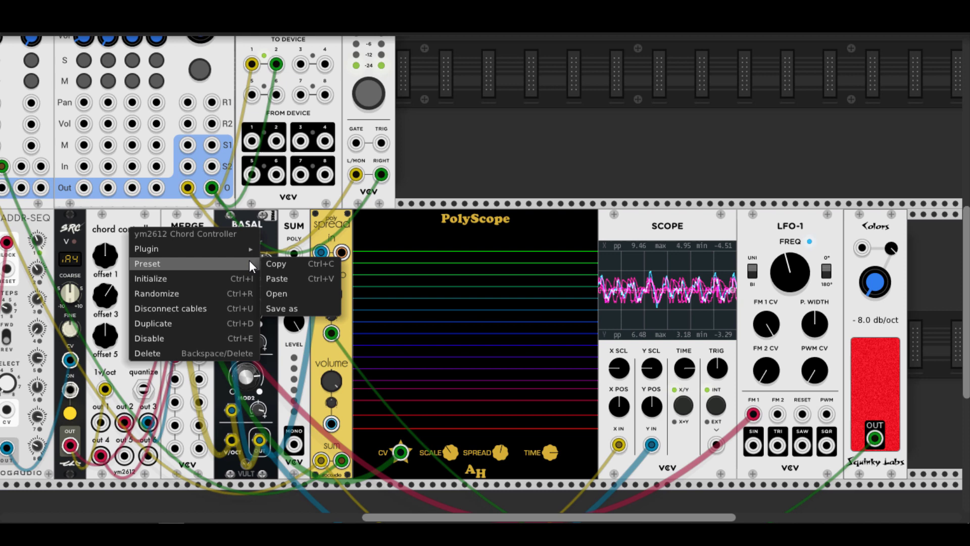
{"action": "left_click", "coordinate": [277, 294]}
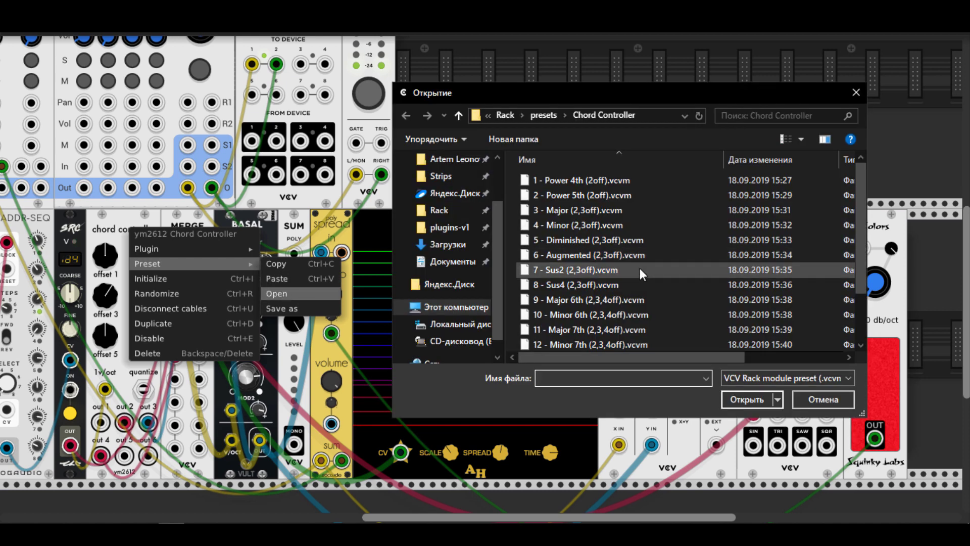
{"action": "scroll", "scroll_direction": "down", "scroll_amount": 3}
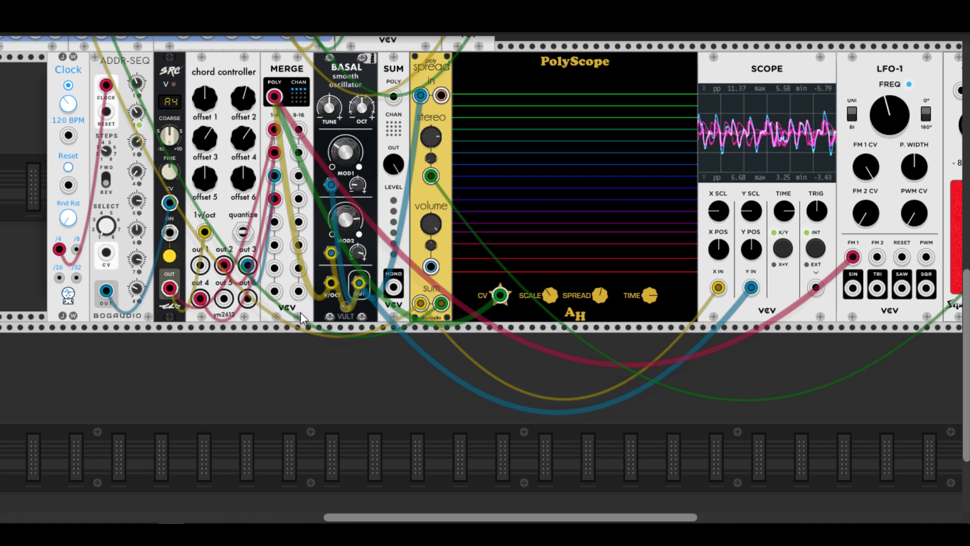
{"action": "mouse_move", "coordinate": [272, 115]}
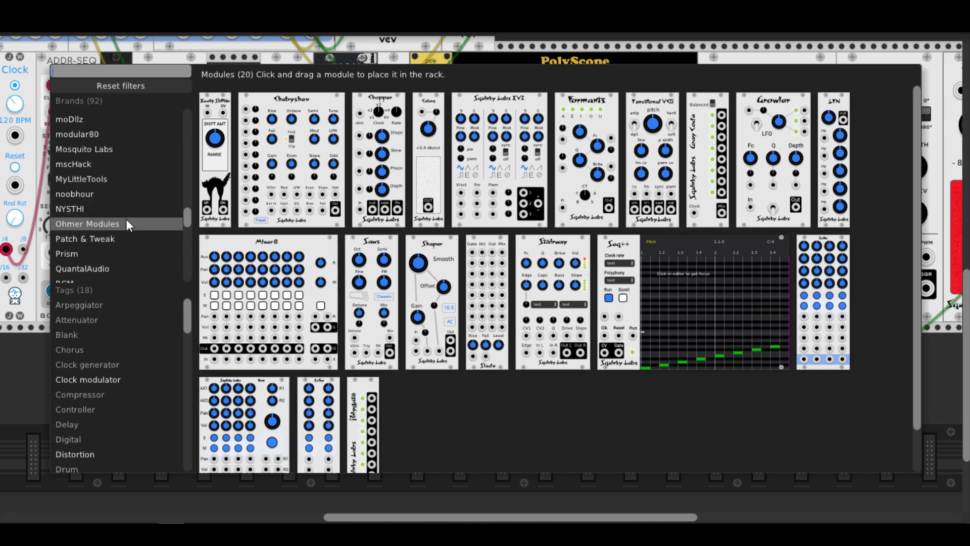
Step: Drop a stoermelder 8FACE module from the browser next to the Chord Controller
{"action": "left_click", "coordinate": [79, 233]}
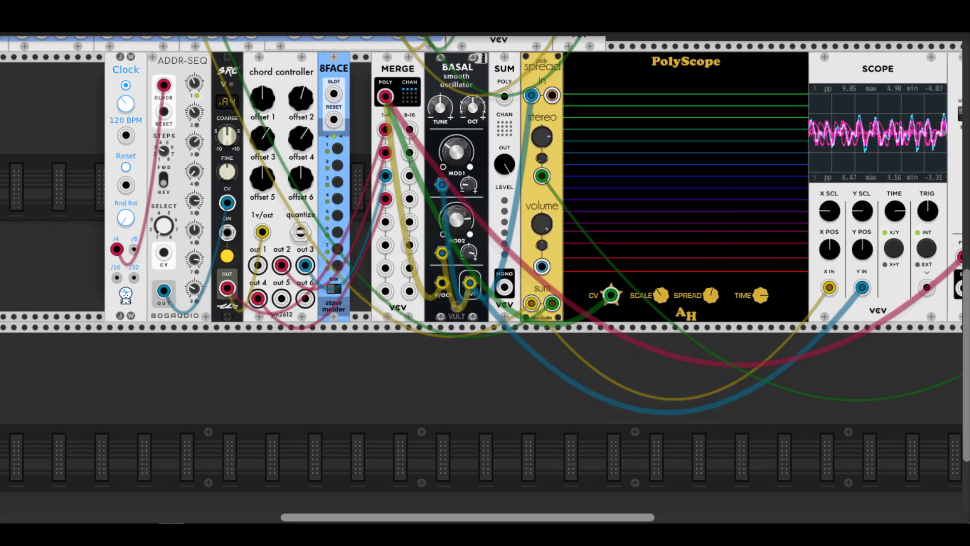
{"action": "scroll", "scroll_direction": "down", "scroll_amount": 3}
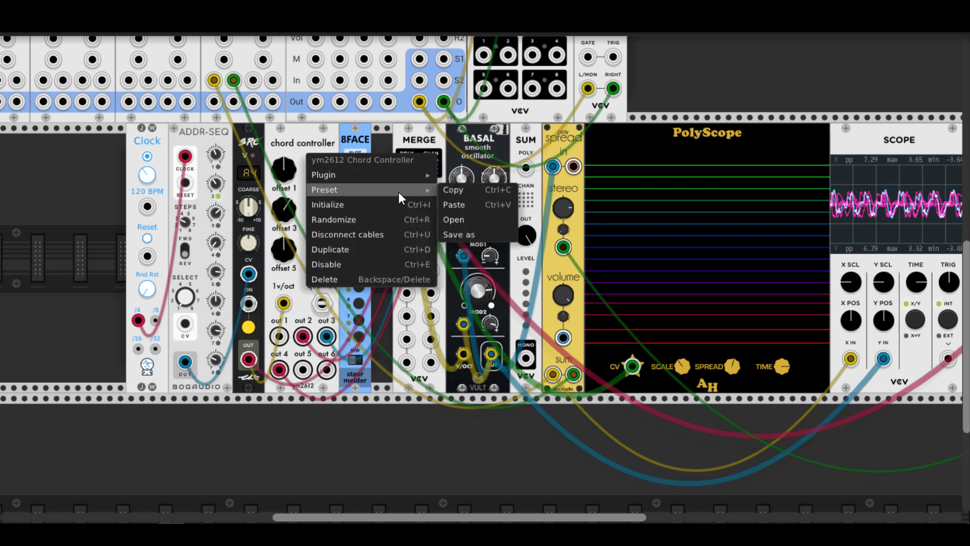
Step: Store chord presets in 8FACE slots and check its SLOT port mode is Trigger forward
{"action": "left_click", "coordinate": [454, 220]}
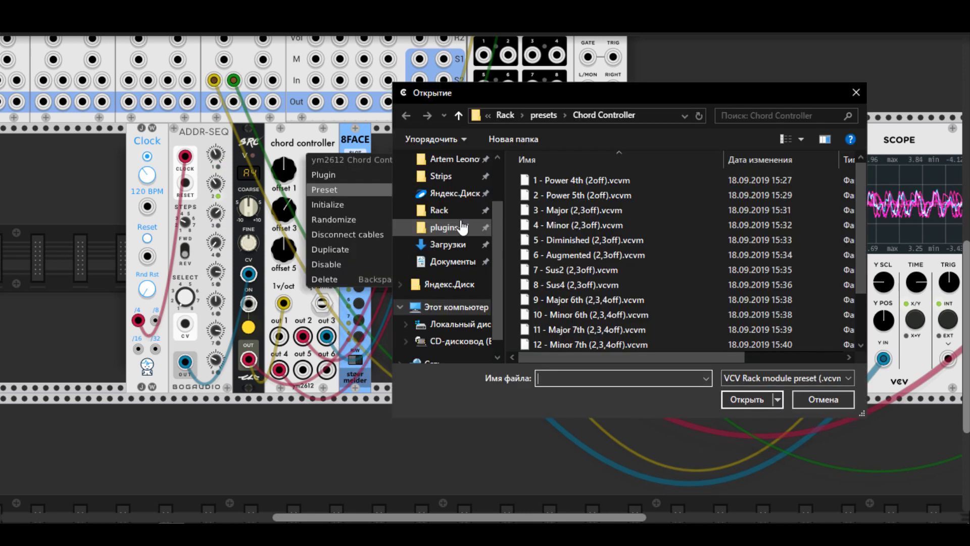
{"action": "scroll", "scroll_direction": "down", "scroll_amount": 3}
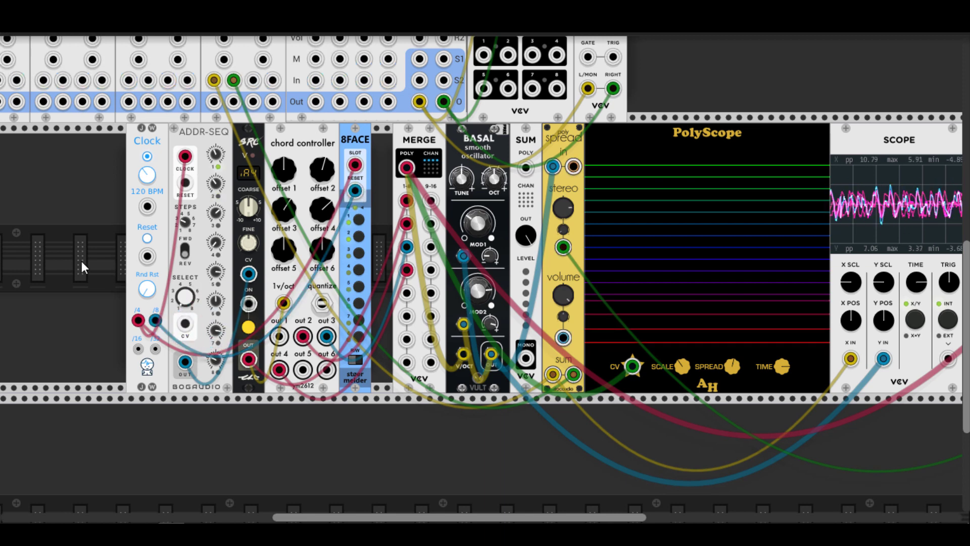
{"action": "right_click", "coordinate": [356, 139]}
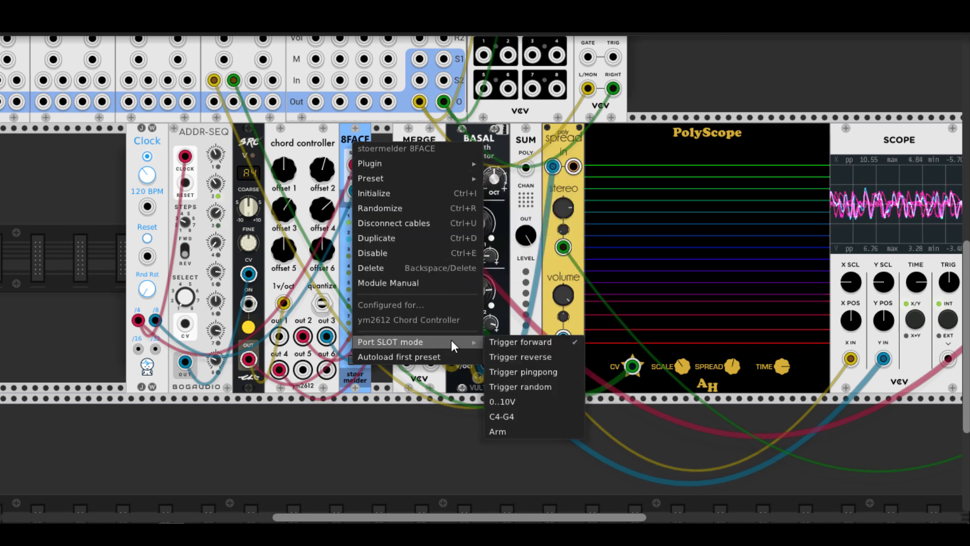
{"action": "mouse_move", "coordinate": [519, 357]}
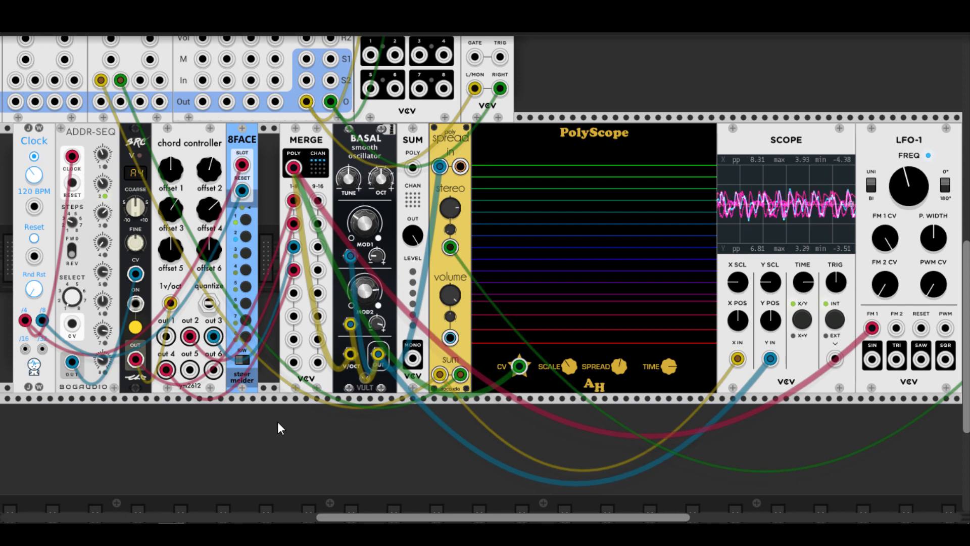
{"action": "mouse_move", "coordinate": [285, 442]}
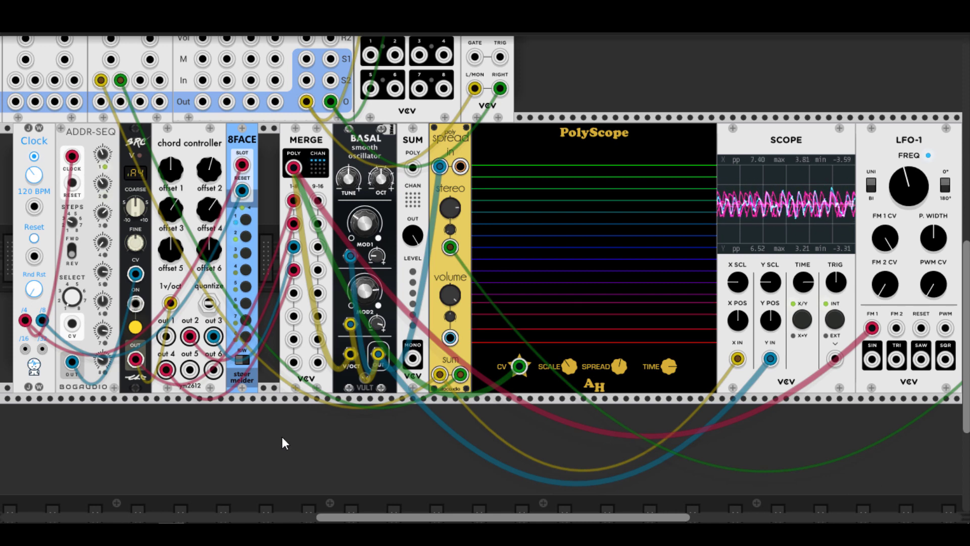